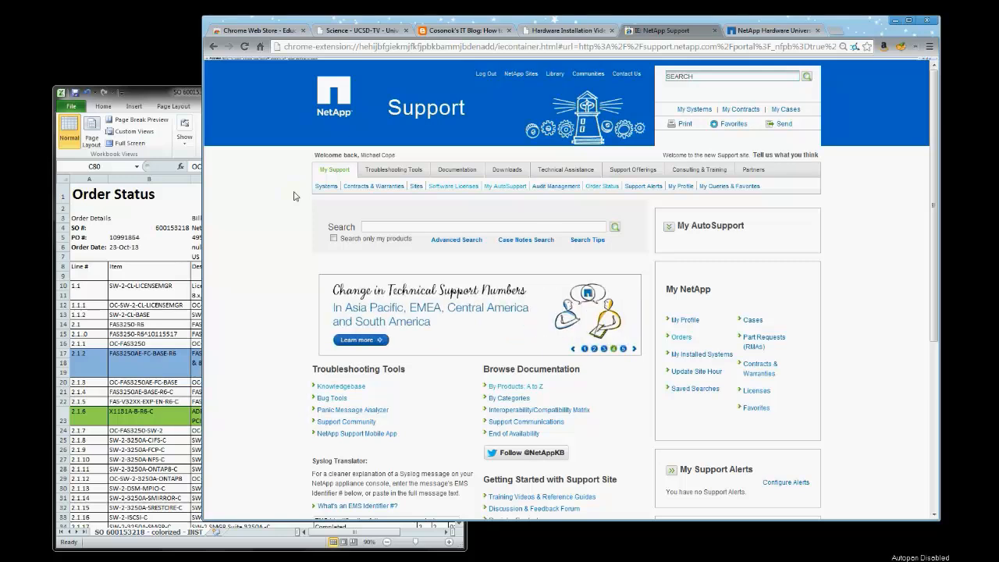
# Step: Open Order Status from My Support and set a Sales Order search for 600153218
pyautogui.click(327, 185)
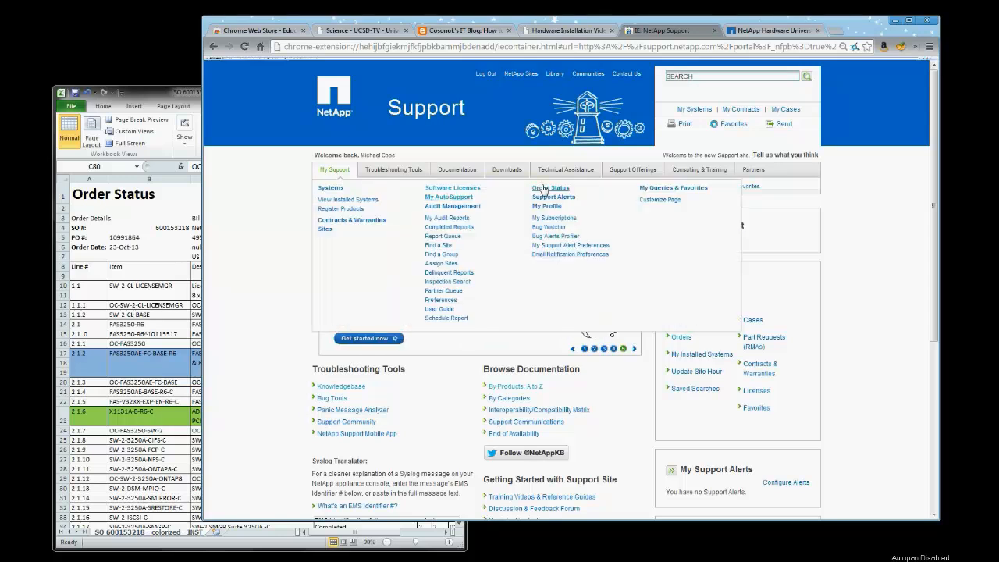
pyautogui.click(551, 187)
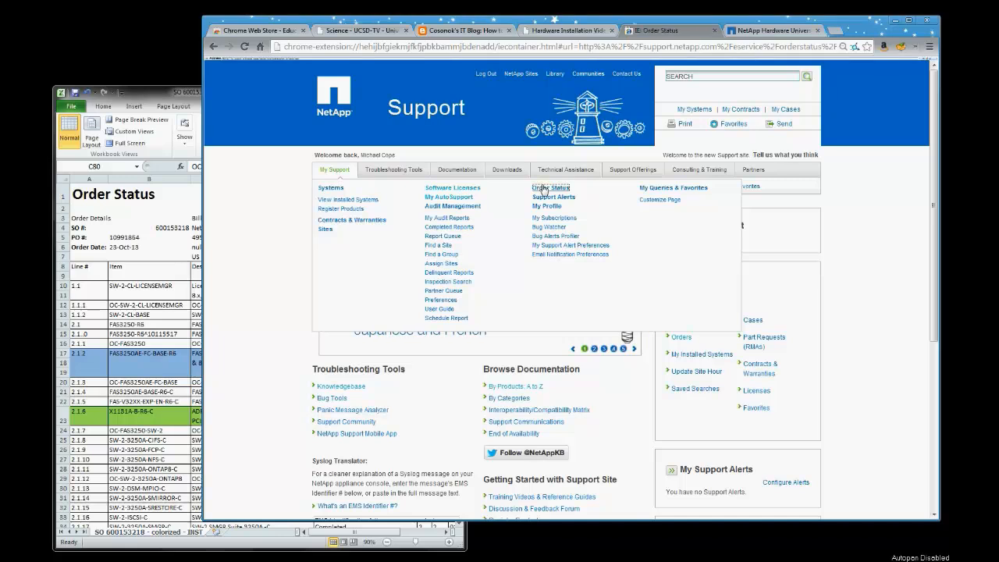
pyautogui.click(550, 187)
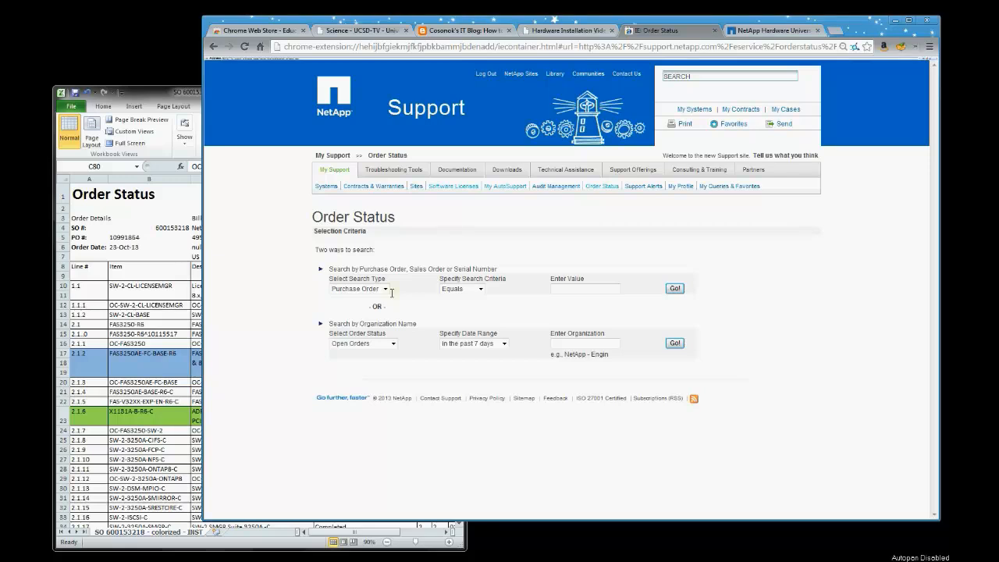
pyautogui.click(384, 289)
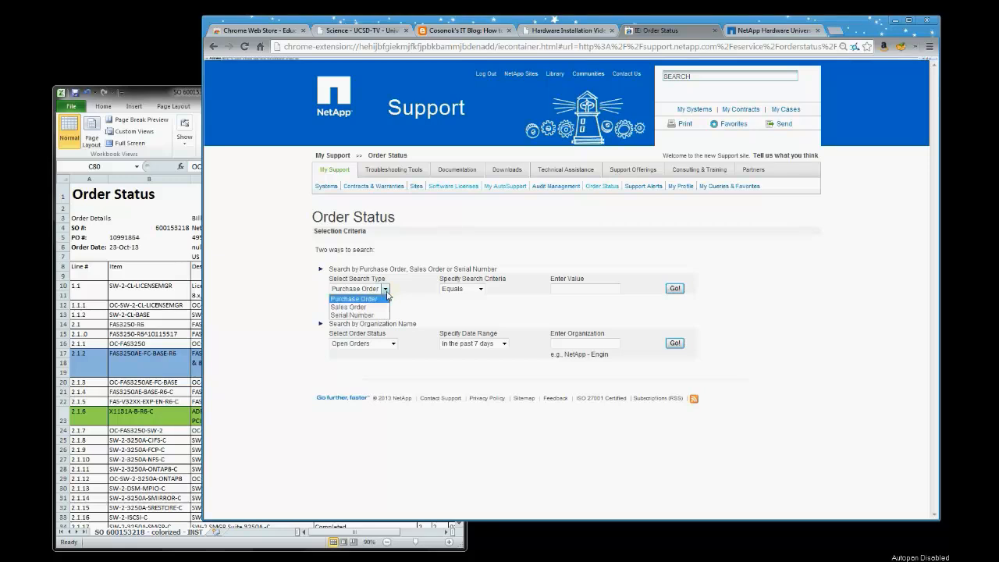
pyautogui.click(351, 307)
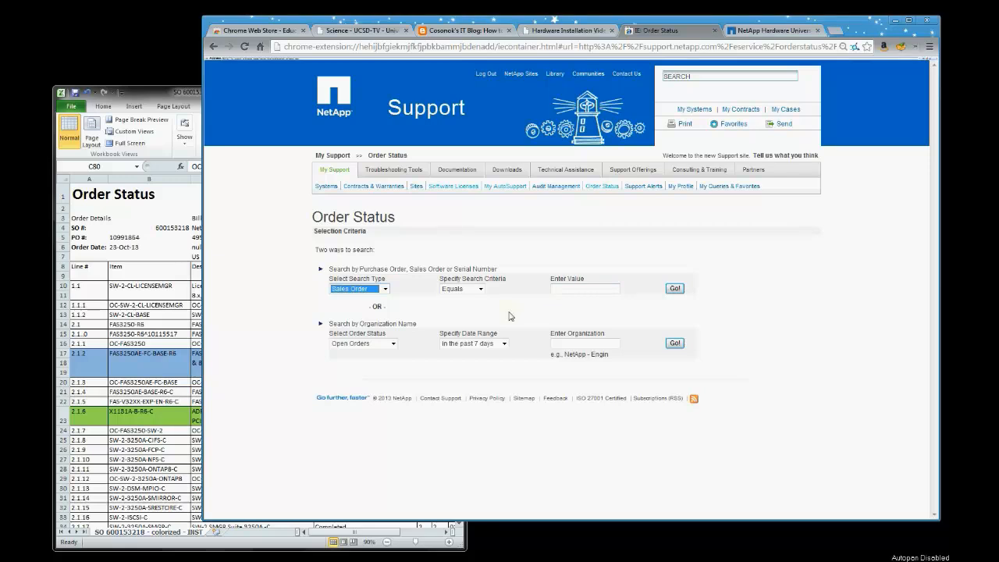
pyautogui.moveTo(450, 356)
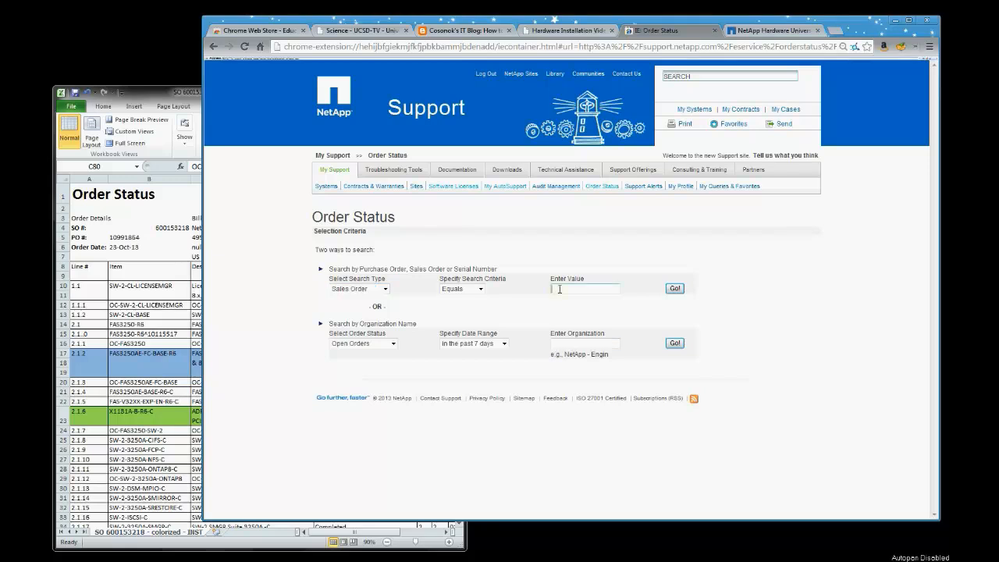
pyautogui.write('6001')
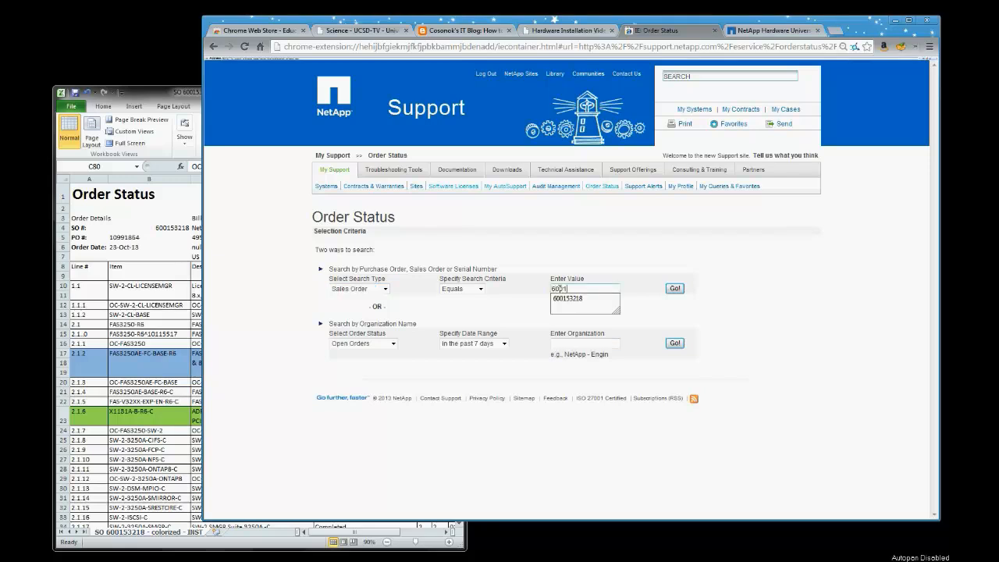
pyautogui.write('00153218')
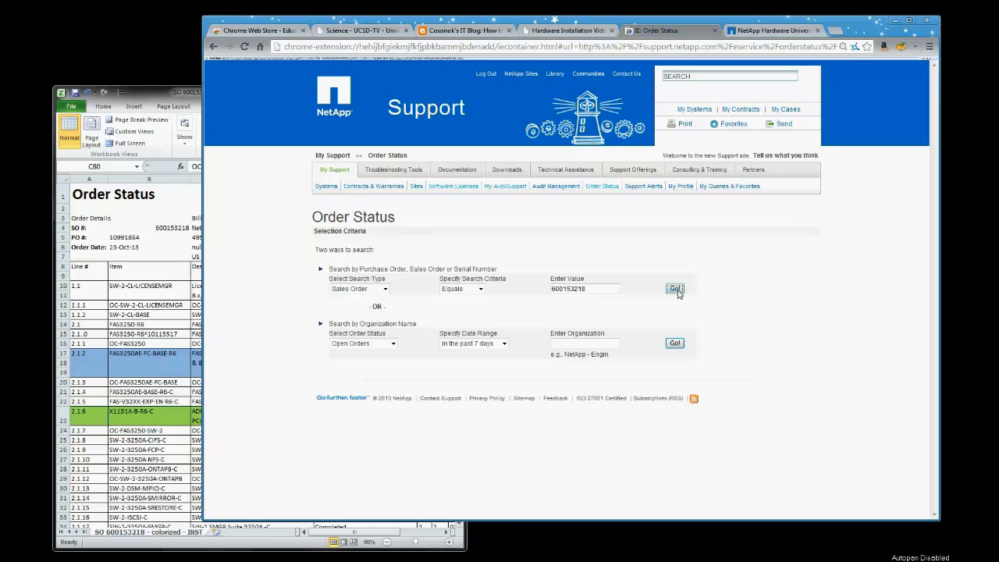
# Step: Run the search and scroll through order 600153218's View Details line items
pyautogui.click(674, 288)
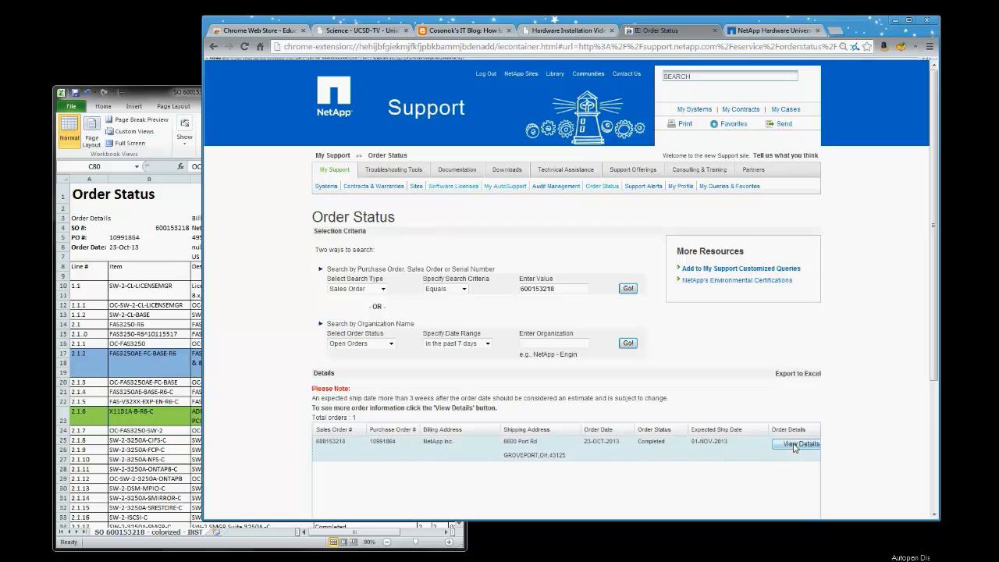
pyautogui.click(797, 443)
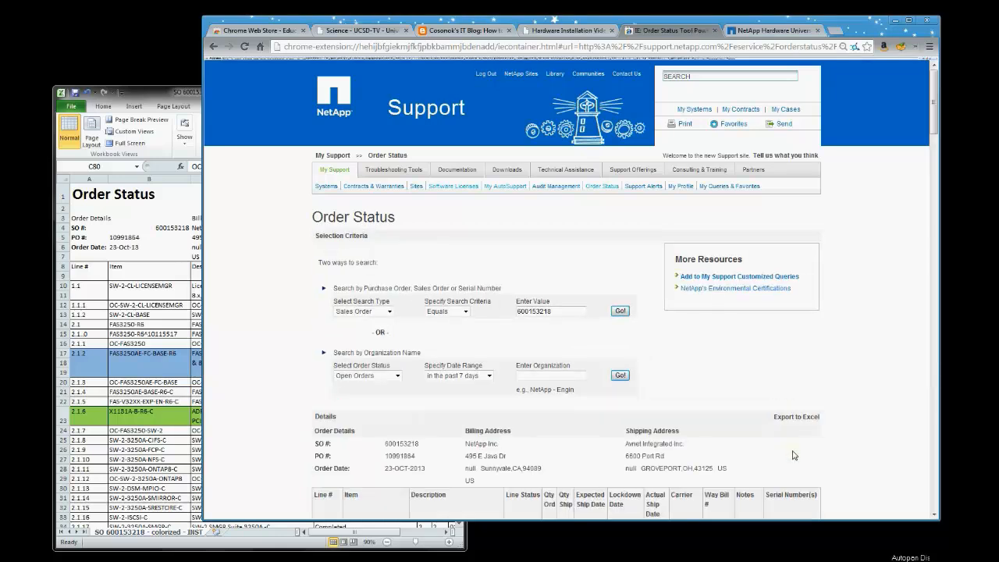
pyautogui.scroll(-3)
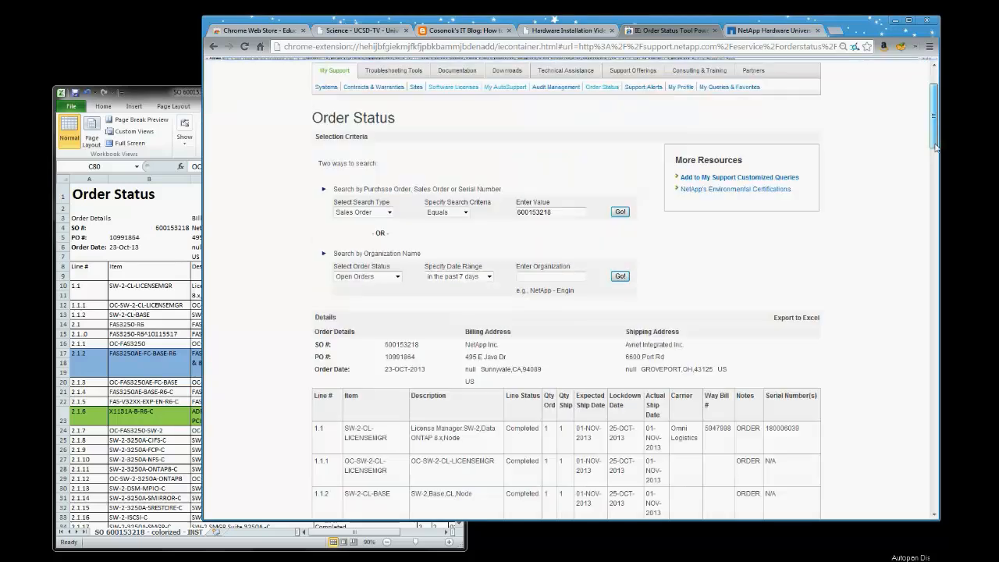
pyautogui.scroll(-3)
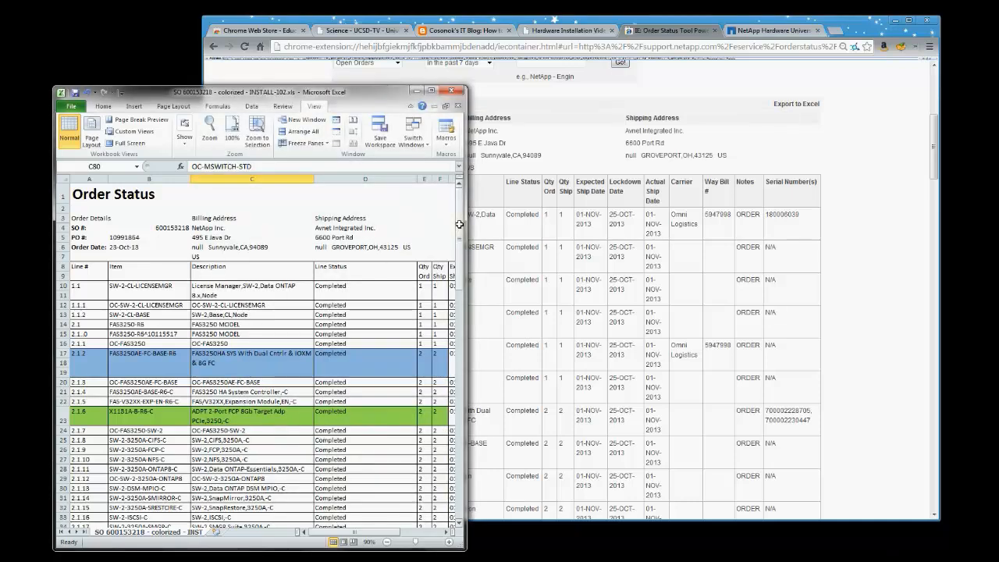
pyautogui.scroll(-3)
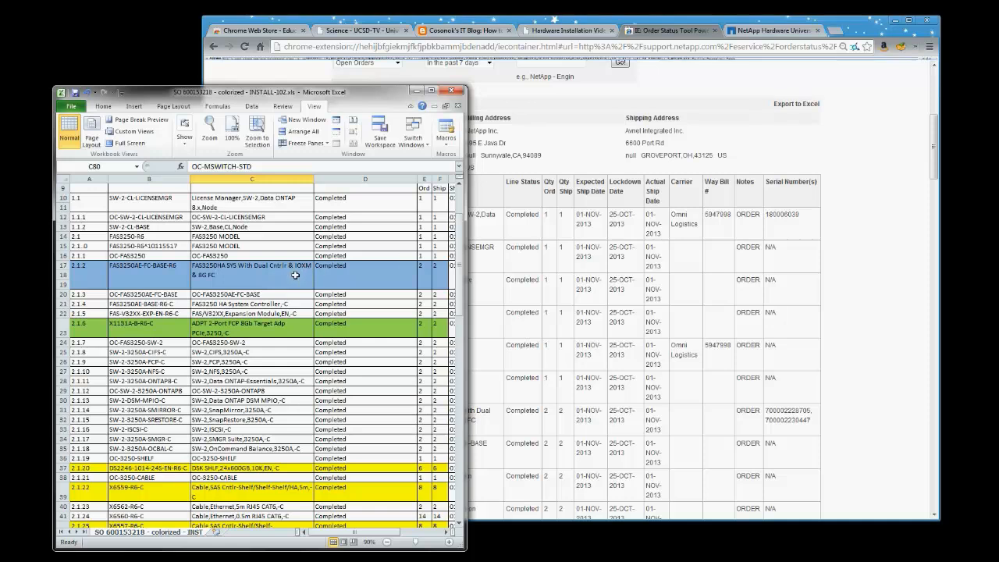
pyautogui.moveTo(416, 281)
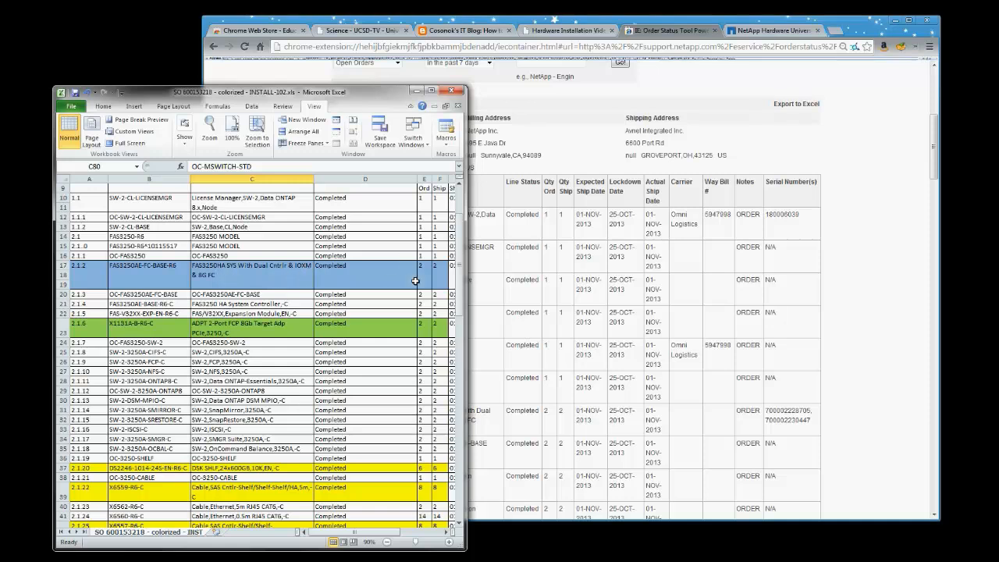
pyautogui.moveTo(291, 285)
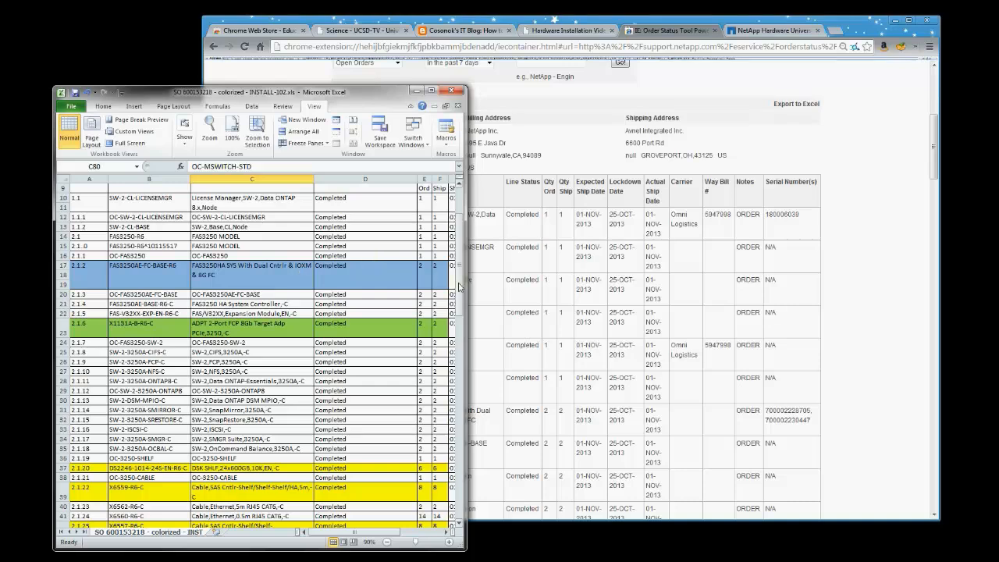
pyautogui.scroll(-3)
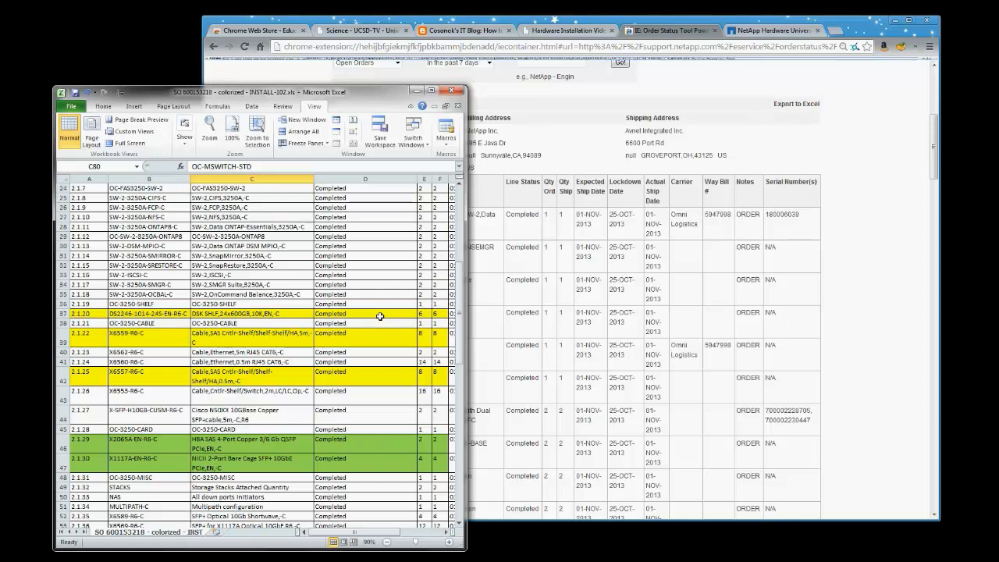
pyautogui.moveTo(398, 336)
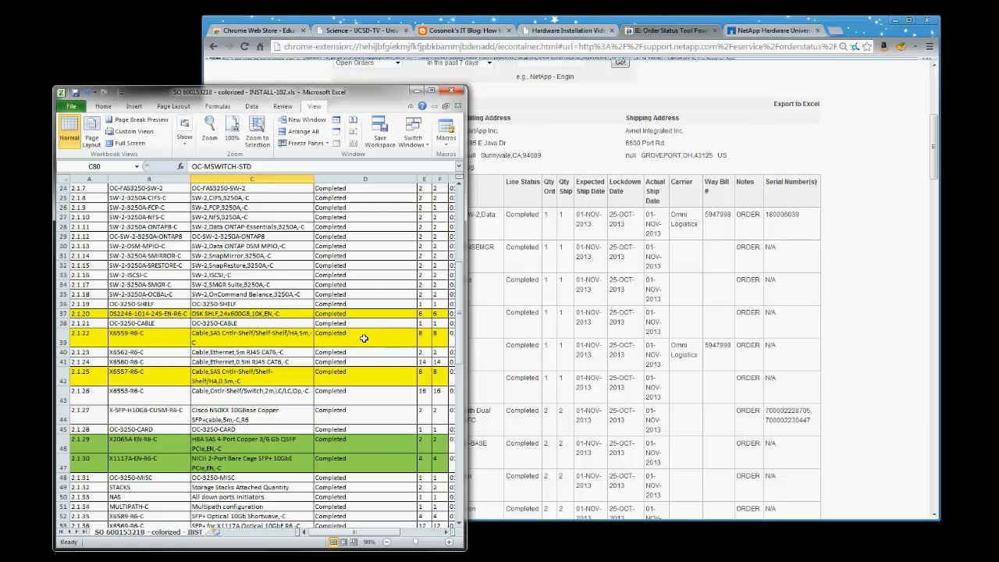
pyautogui.moveTo(380, 341)
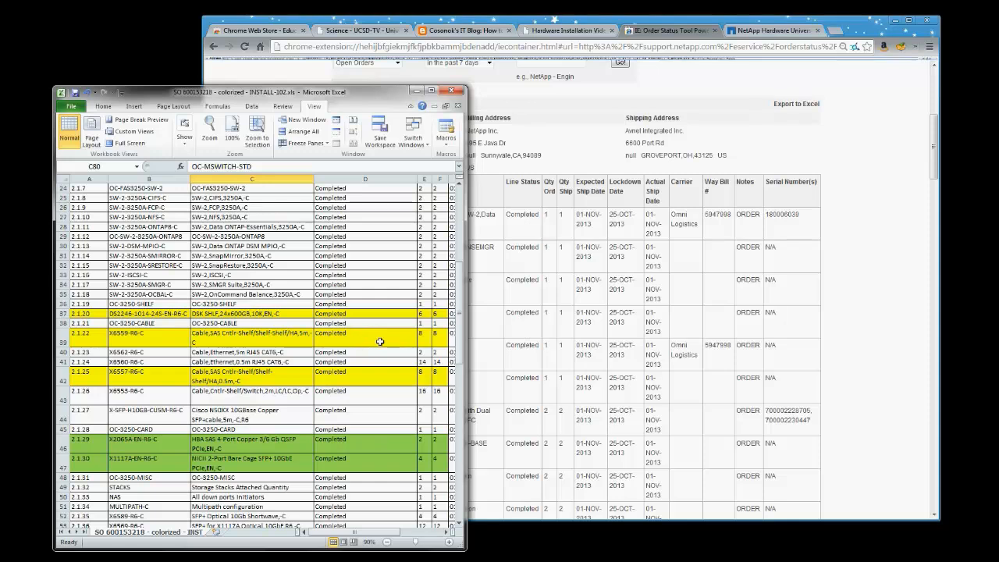
pyautogui.moveTo(242, 452)
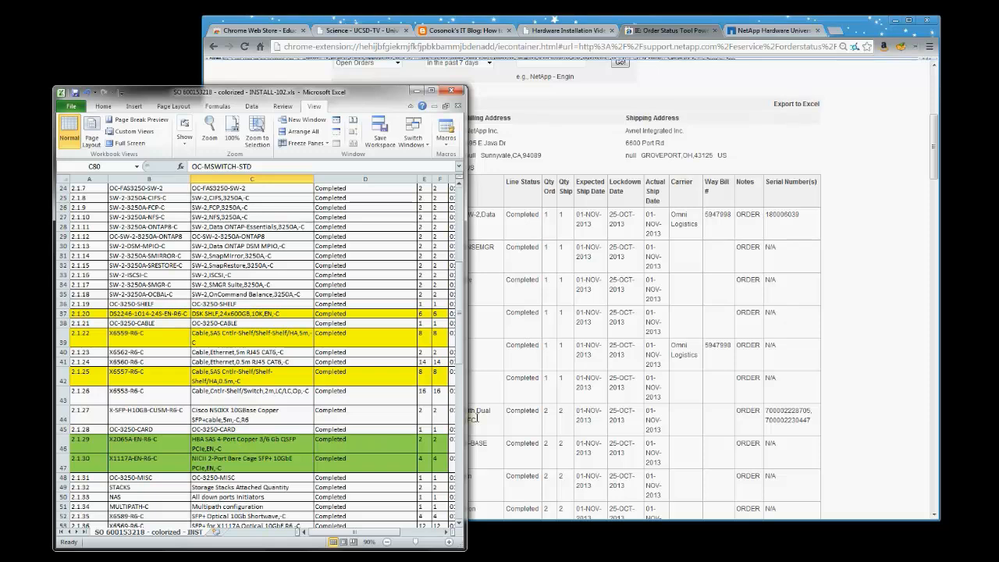
# Step: Scroll the INSTALL-102.xls order lines, then switch to the Installation Checklist-102.xlsx task list
pyautogui.scroll(-3)
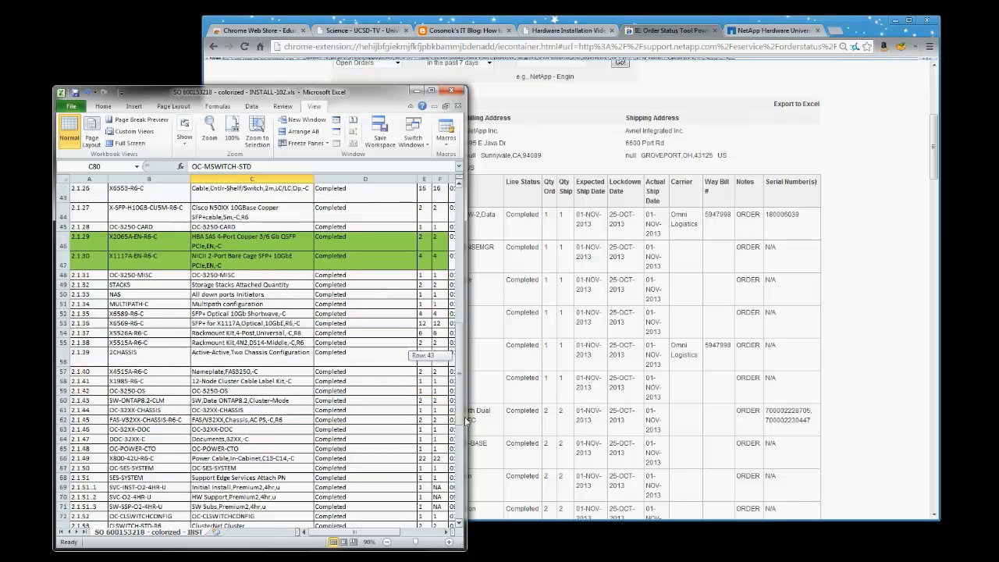
pyautogui.scroll(-3)
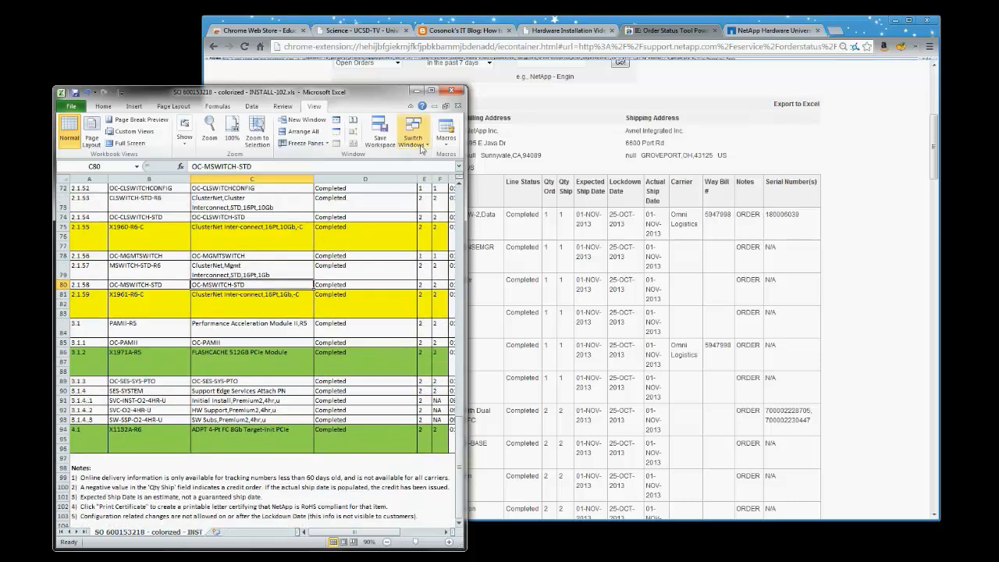
pyautogui.click(413, 130)
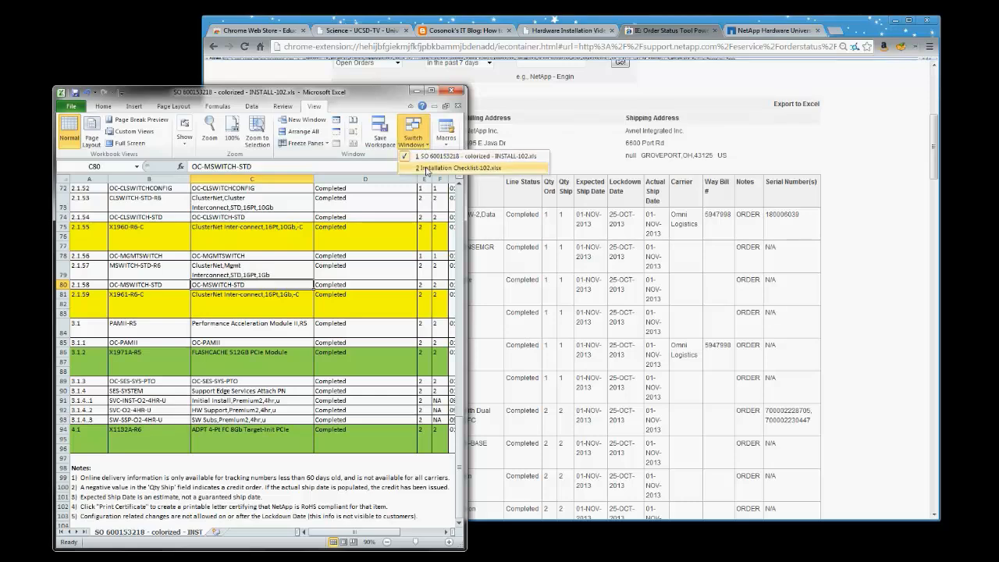
pyautogui.click(463, 168)
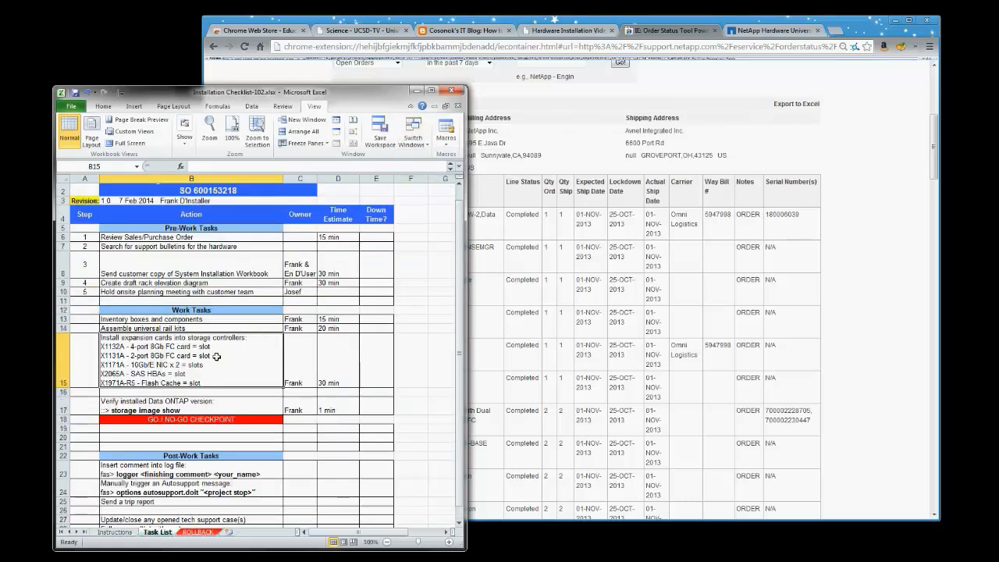
pyautogui.click(191, 359)
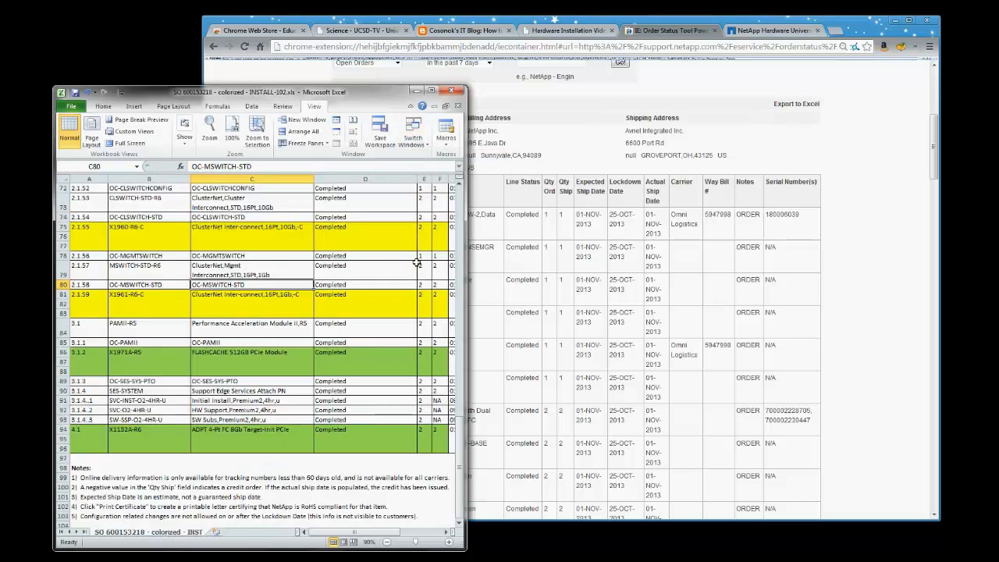
pyautogui.moveTo(426, 361)
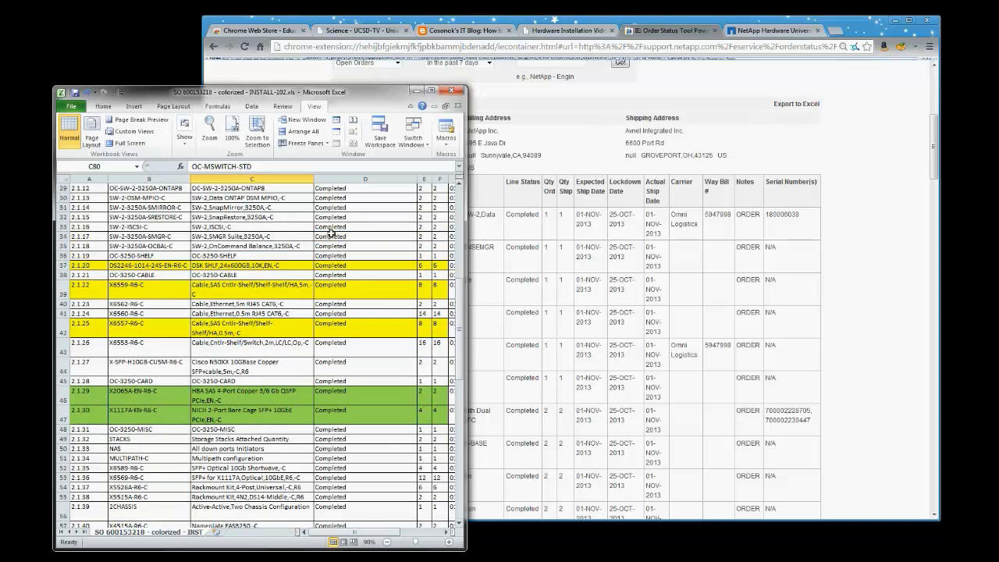
pyautogui.click(412, 131)
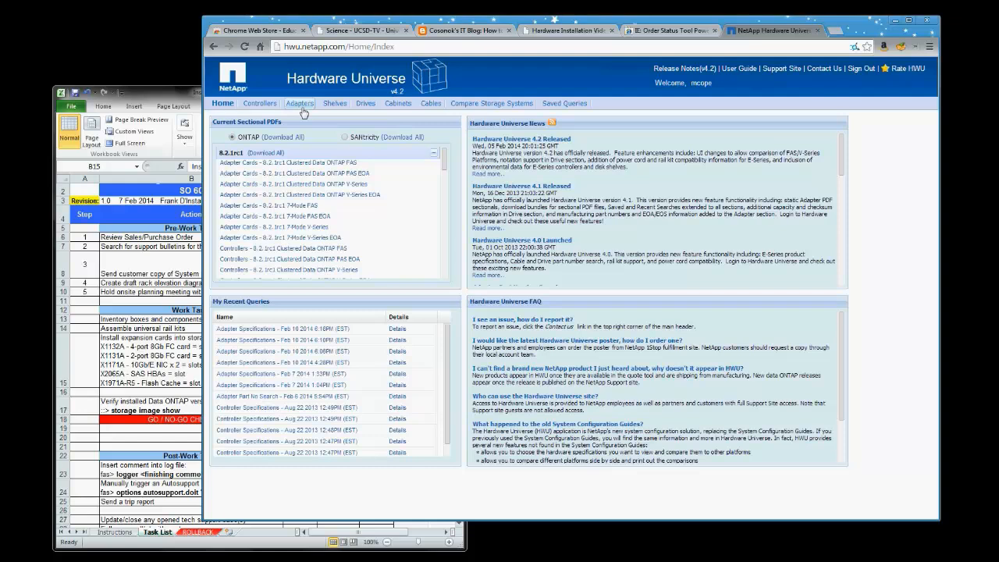
# Step: Search adapters by OS and Model for FAS3250 on 8.2 (Clustered Data ONTAP)
pyautogui.click(300, 103)
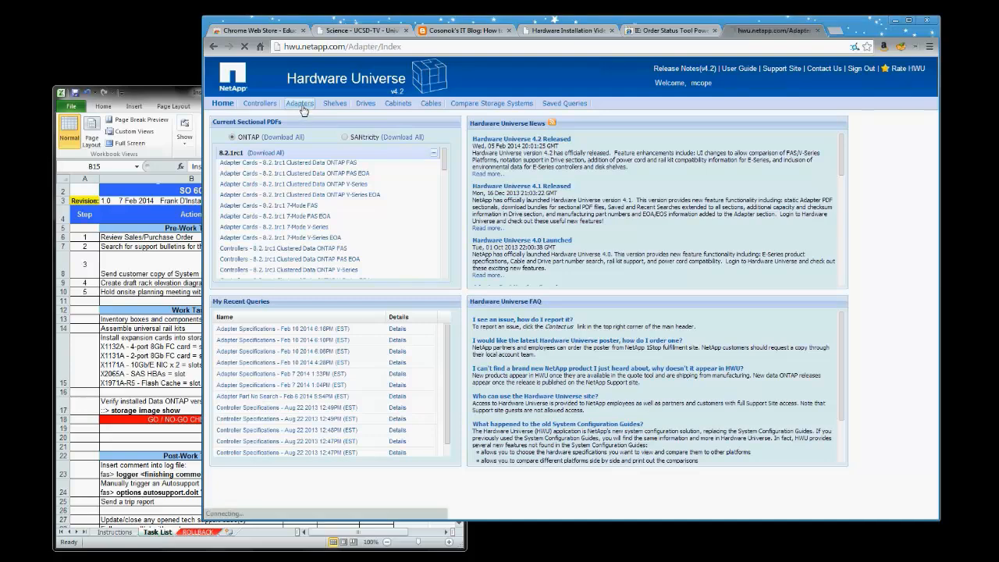
pyautogui.click(299, 103)
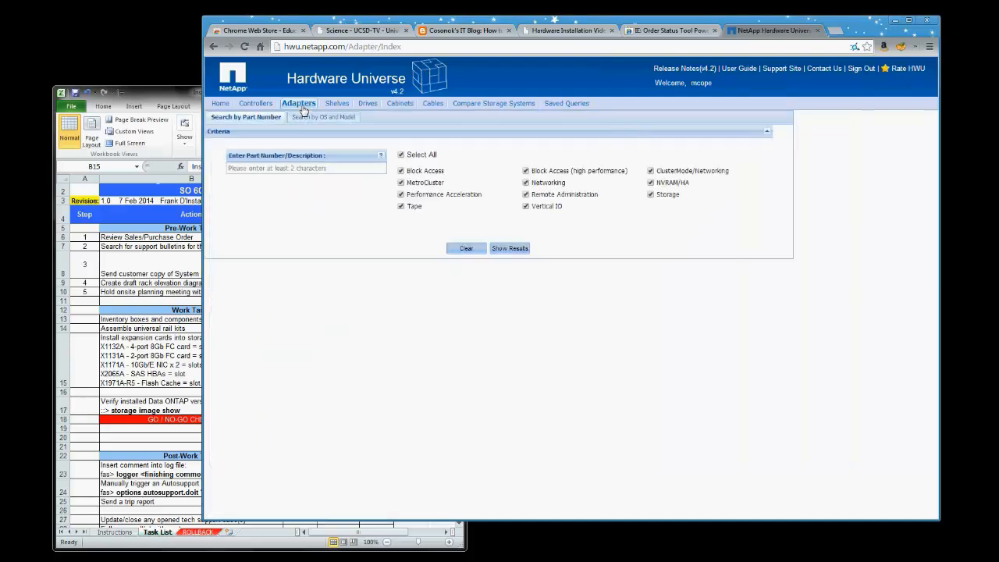
pyautogui.click(319, 117)
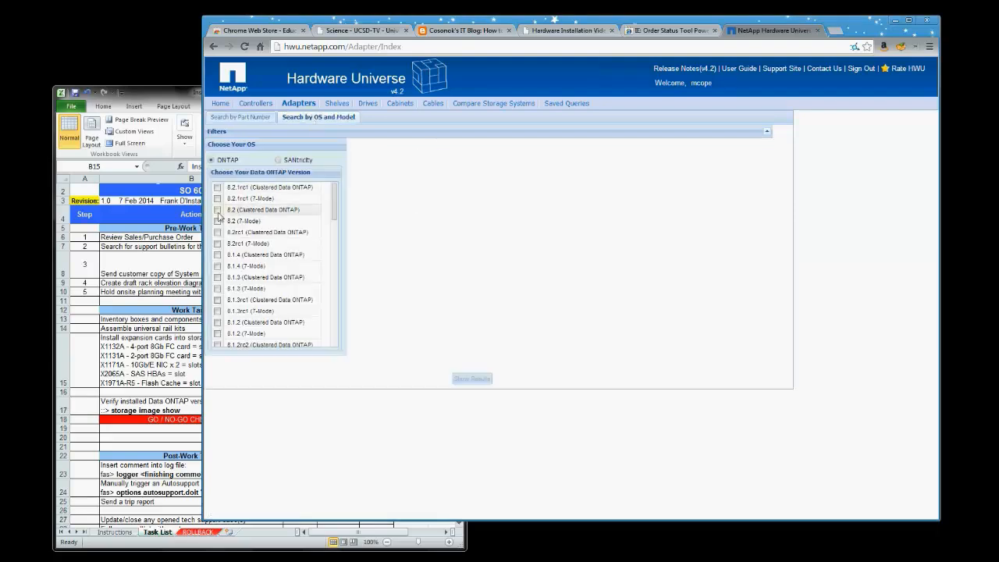
pyautogui.click(218, 210)
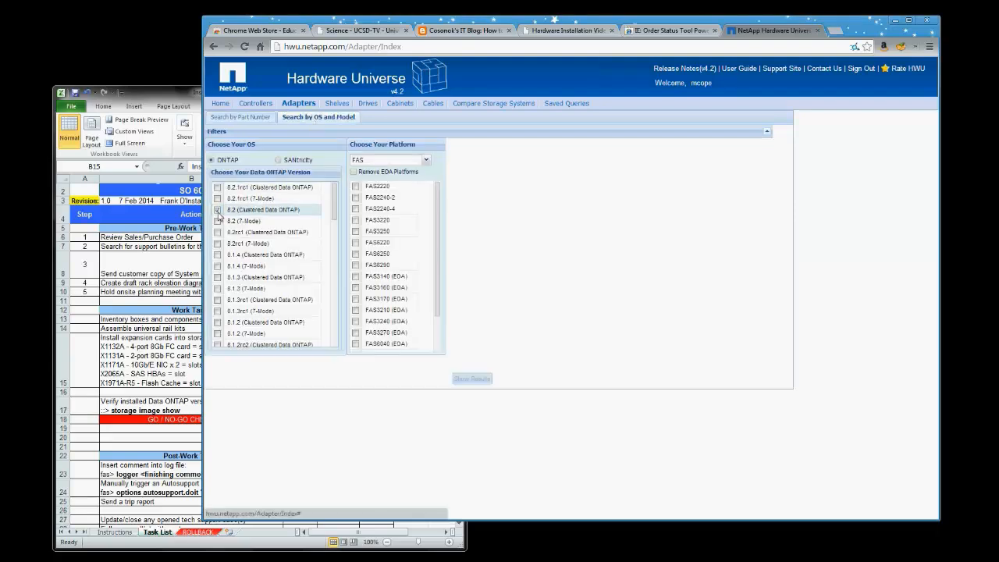
pyautogui.click(357, 231)
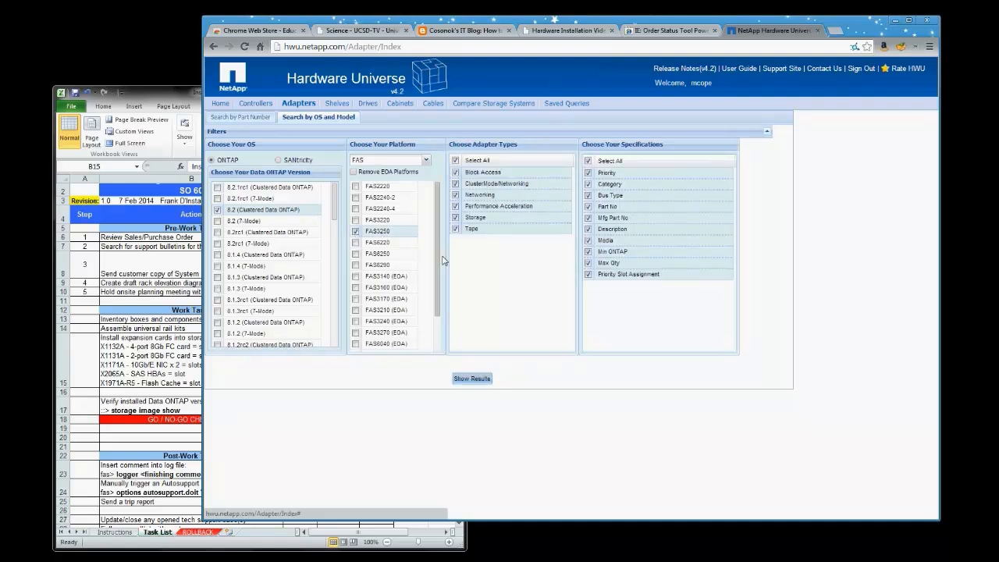
pyautogui.click(471, 378)
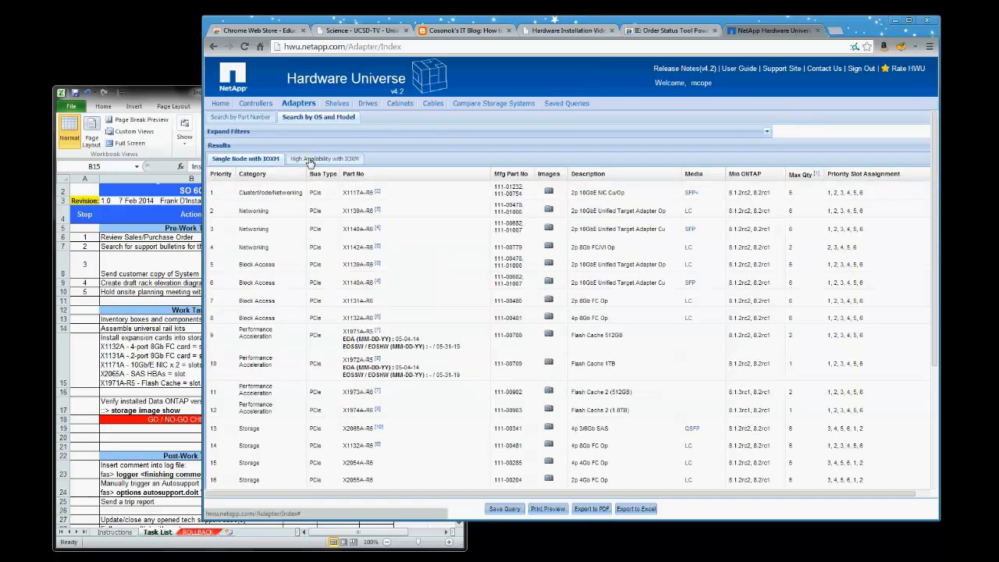
# Step: Switch to the High Availability with IOXM results tab
pyautogui.click(322, 159)
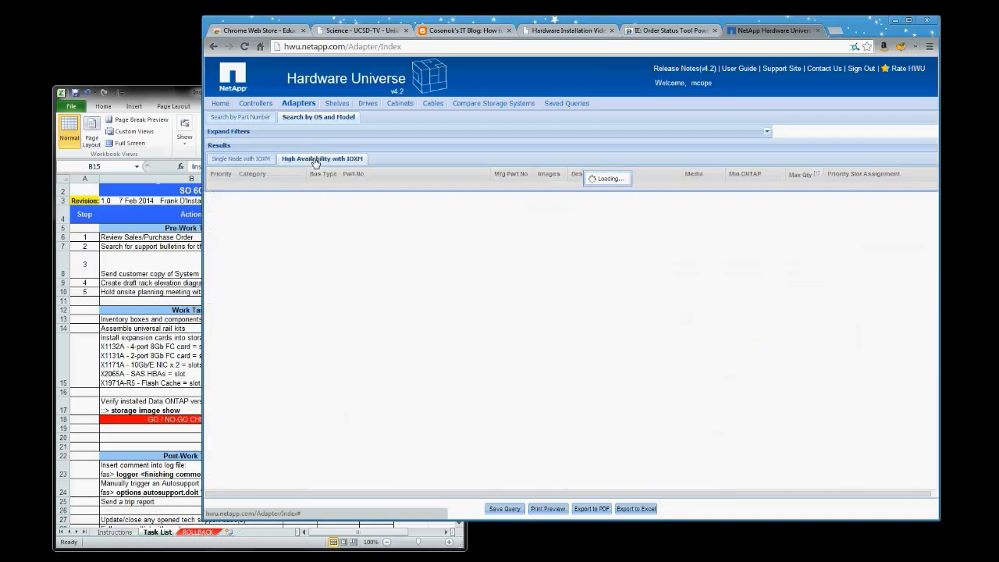
pyautogui.click(321, 159)
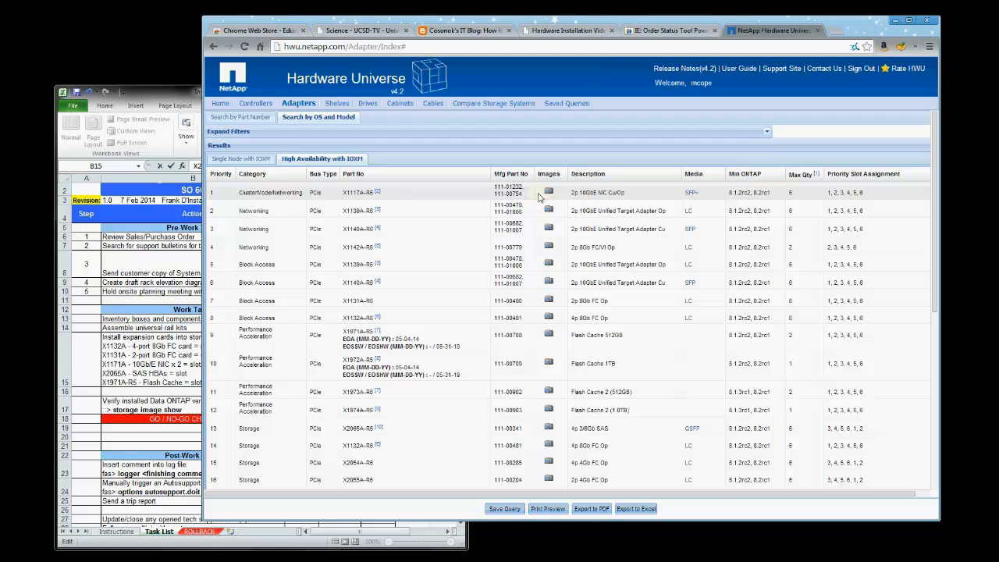
pyautogui.click(550, 190)
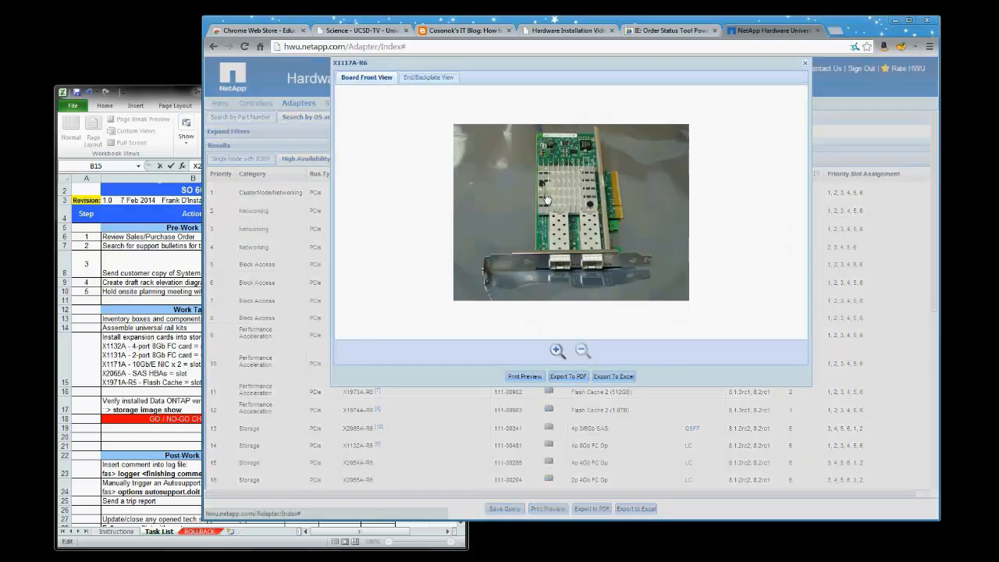
pyautogui.click(428, 76)
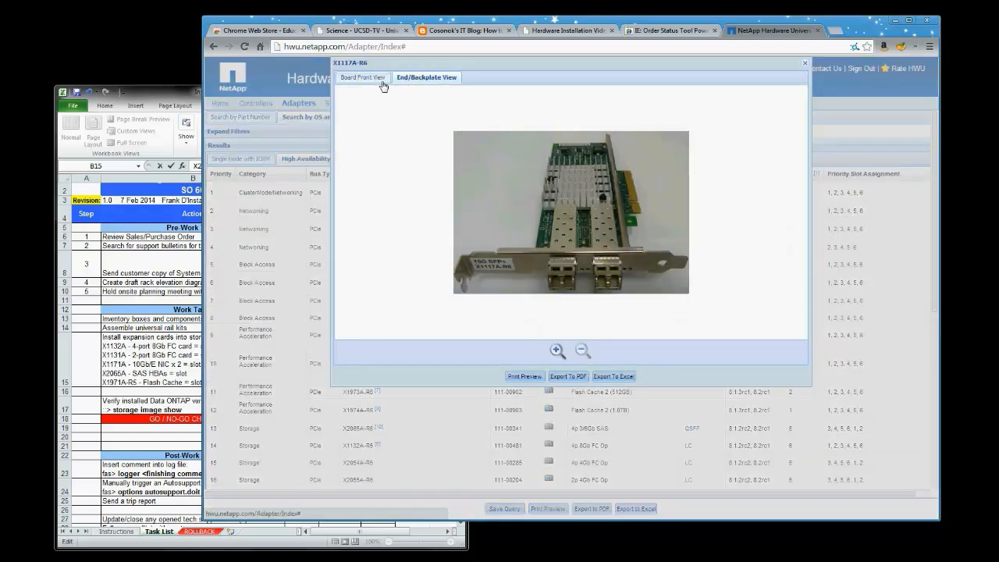
pyautogui.click(362, 77)
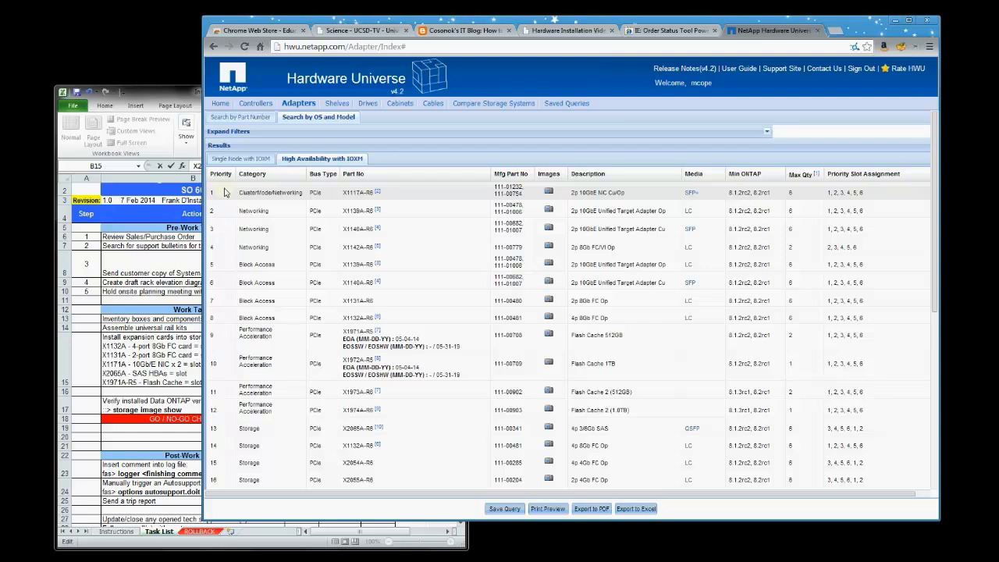
pyautogui.moveTo(226, 209)
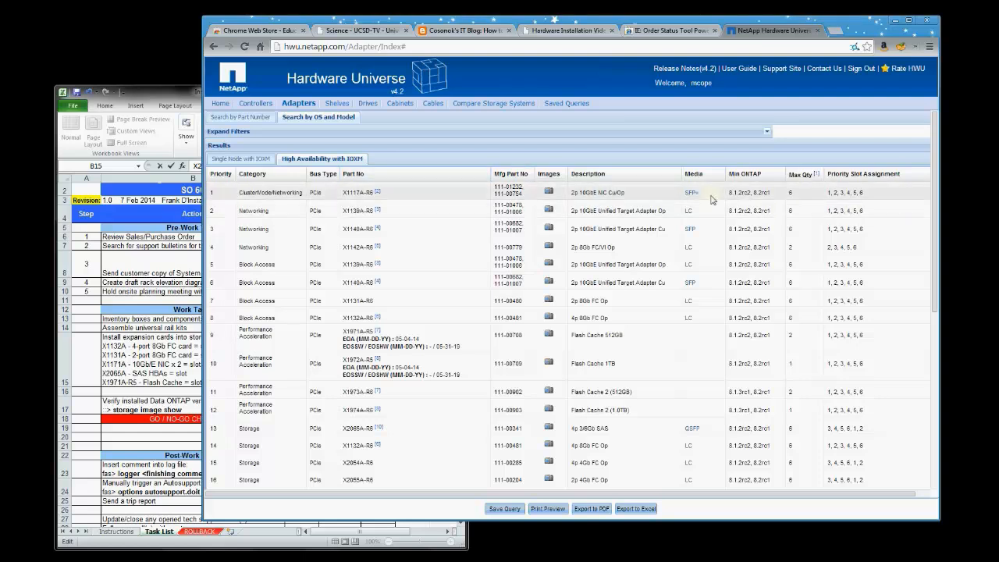
pyautogui.moveTo(836, 201)
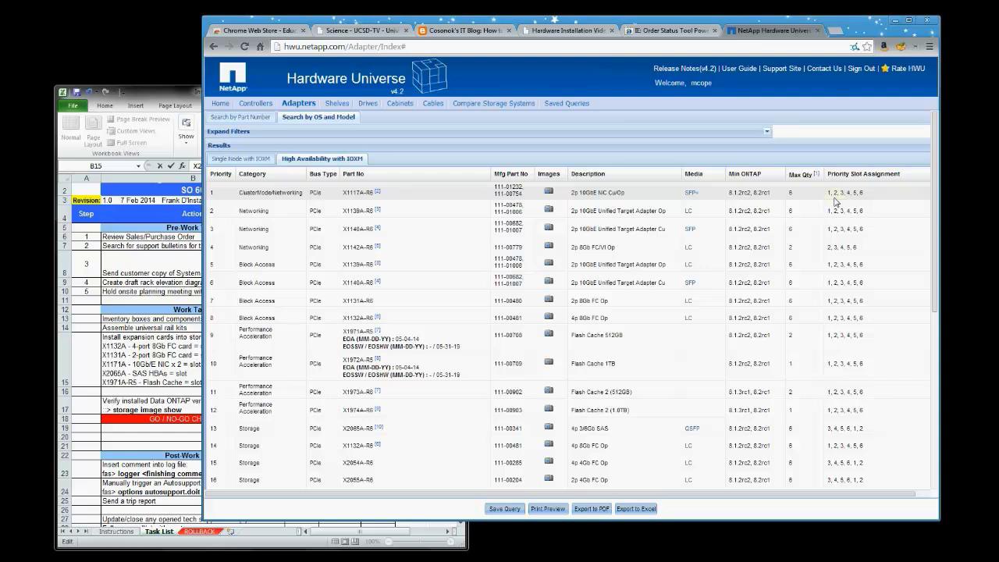
pyautogui.moveTo(829, 203)
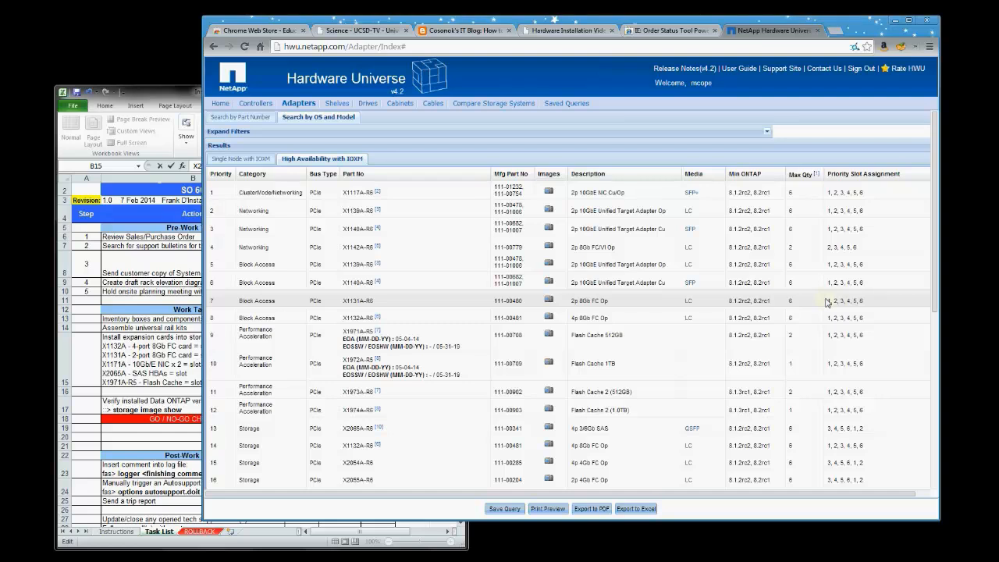
pyautogui.moveTo(827, 318)
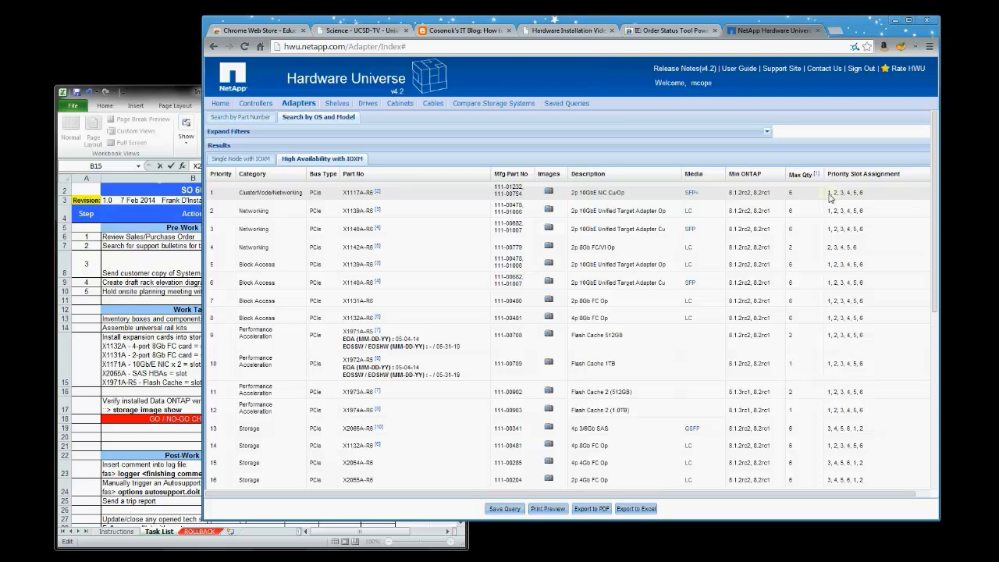
pyautogui.moveTo(584, 244)
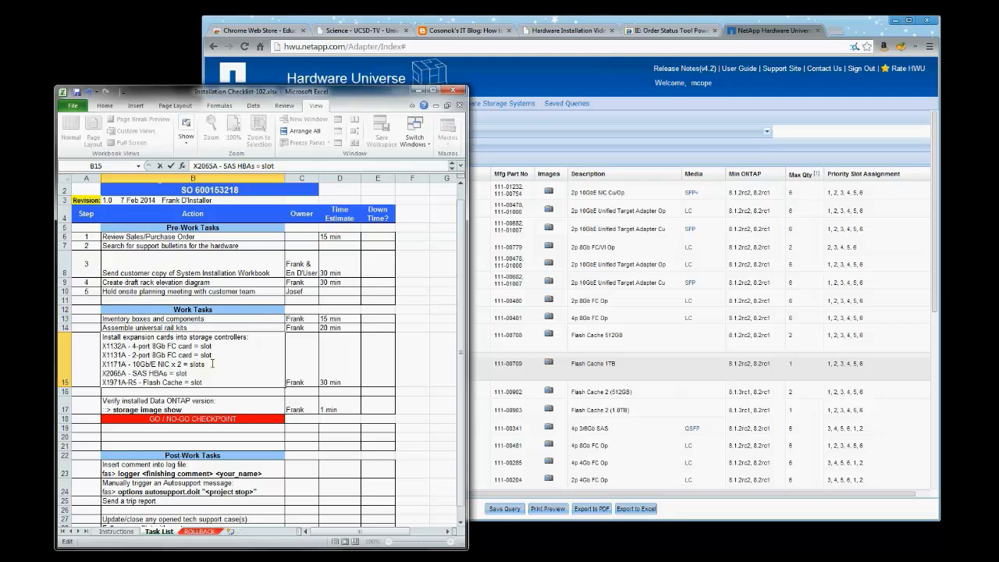
# Step: Add slots '1 & 2' after the expansion card entries in cell B15
pyautogui.write('1 & 2')
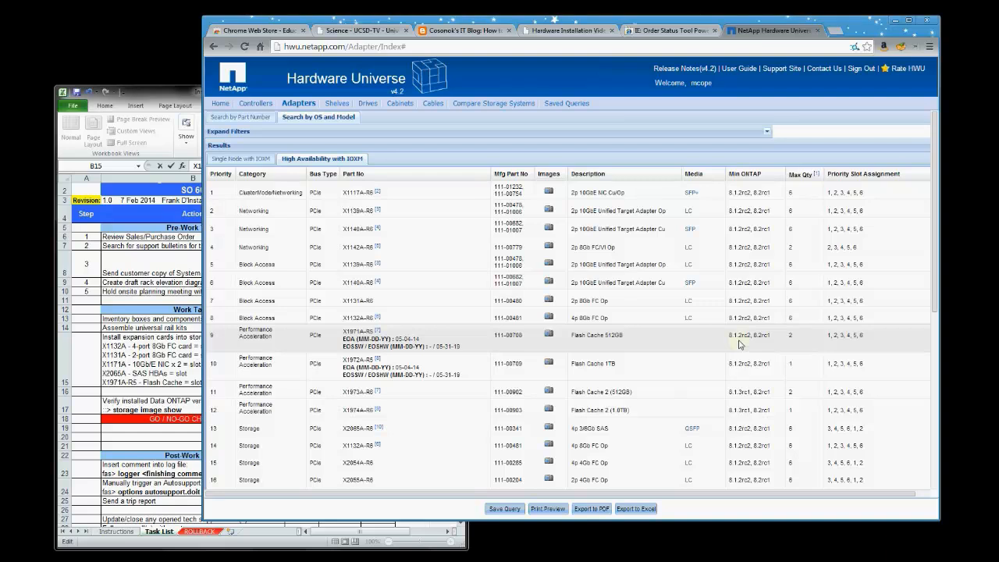
pyautogui.moveTo(856, 347)
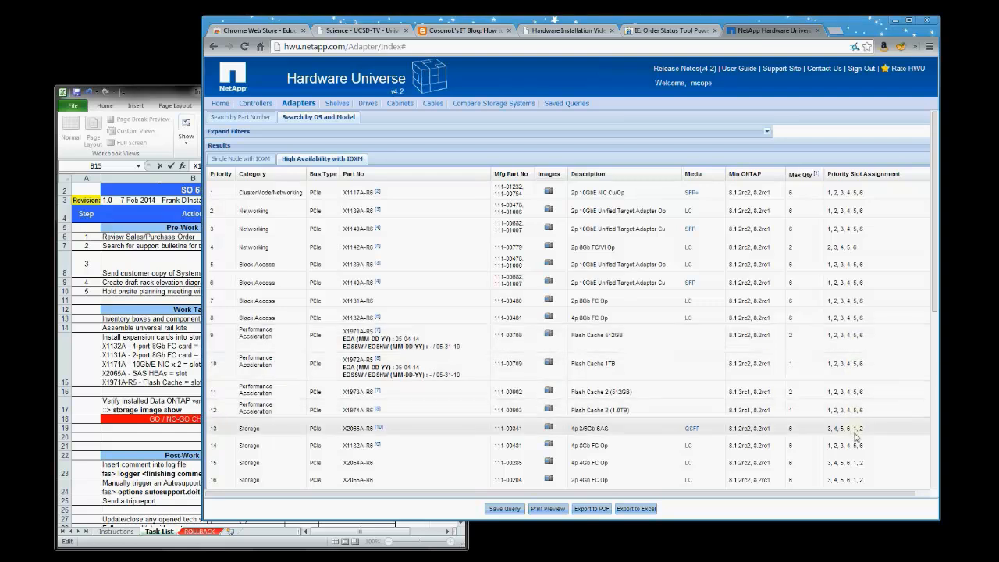
pyautogui.moveTo(479, 421)
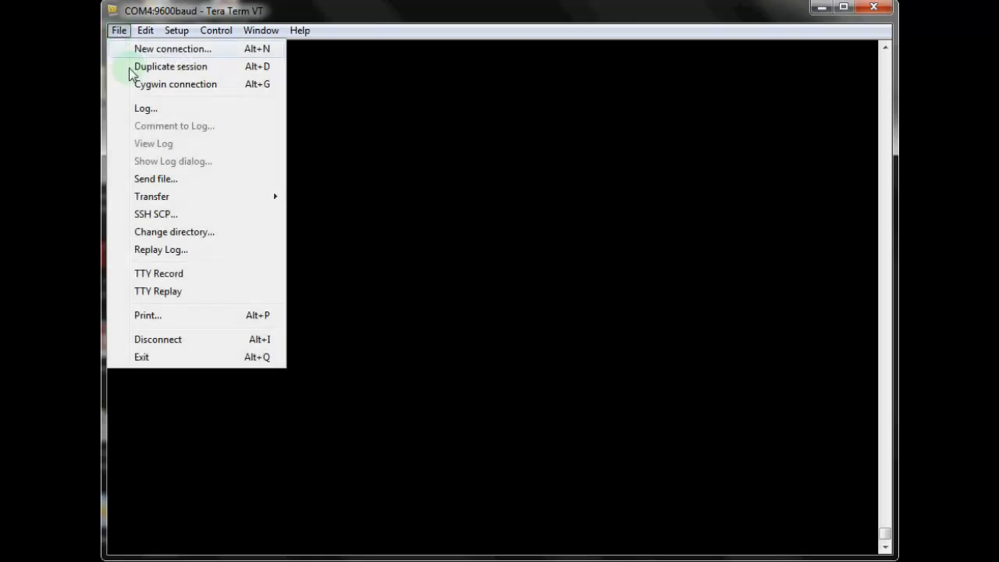
# Step: Save the session log as 'Acme FAS3100 10GbE card install - 25 Feb 2014'
pyautogui.click(145, 108)
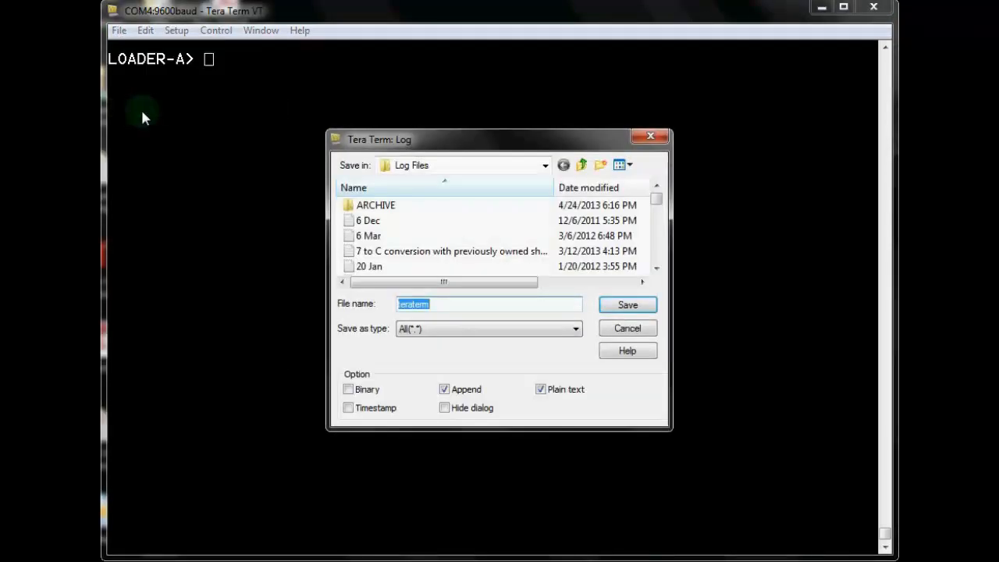
pyautogui.write('Acme')
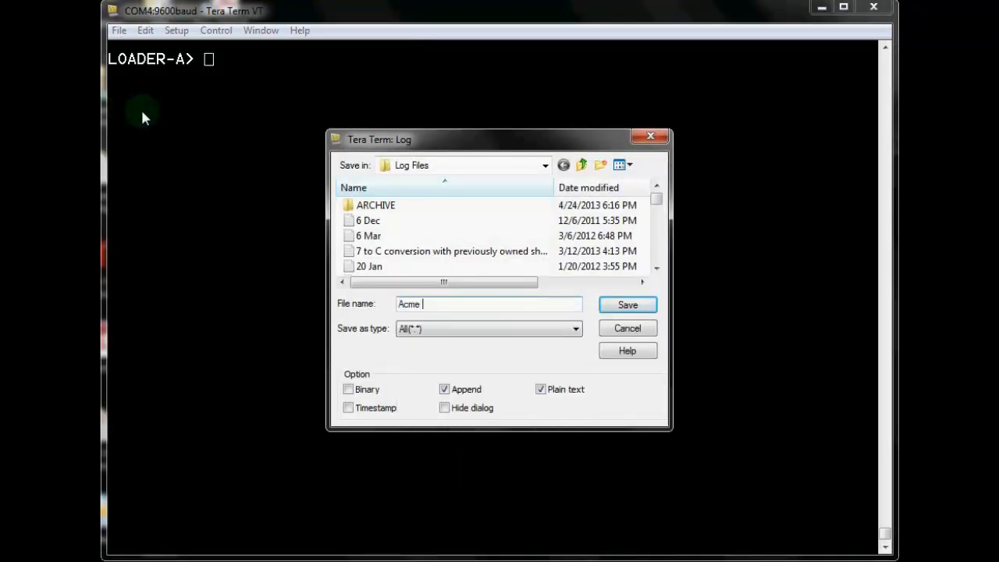
pyautogui.write('F')
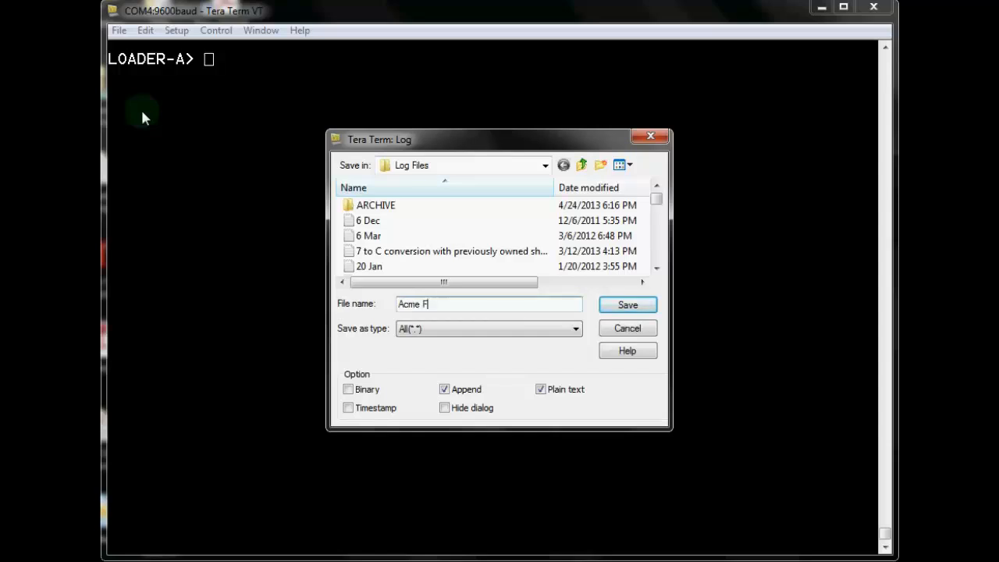
pyautogui.write('AS3100')
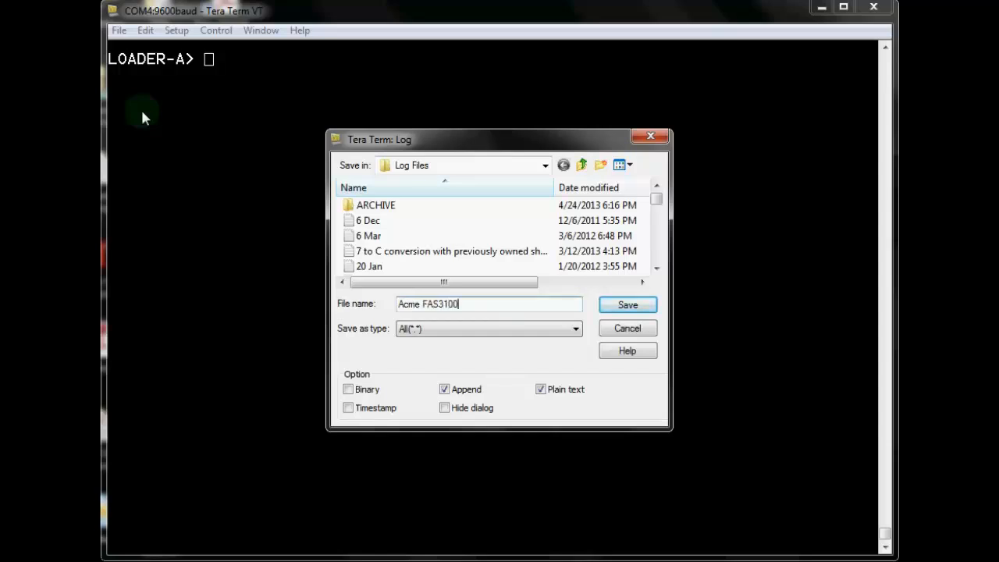
pyautogui.write('10GbE card install - 25 Feb 2014')
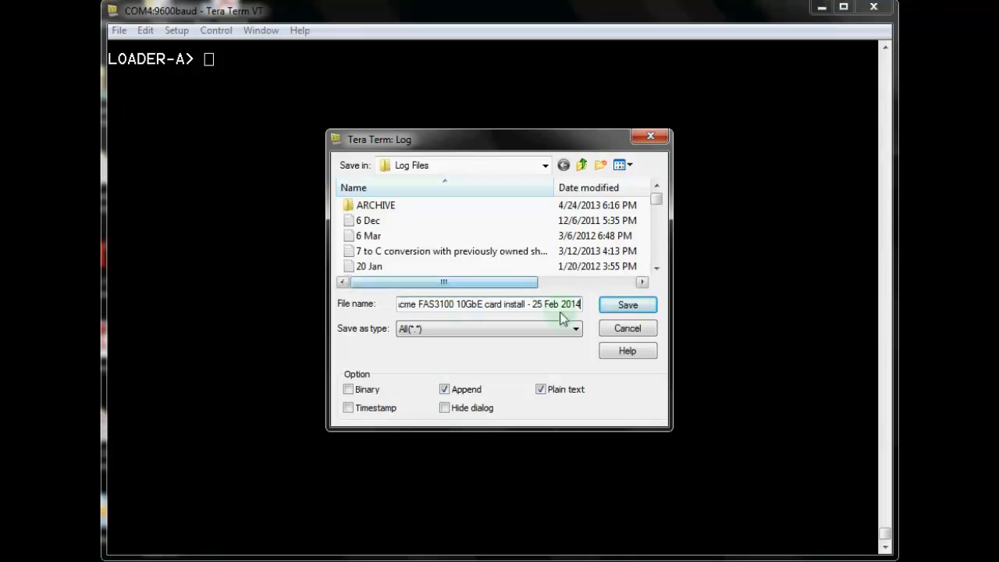
pyautogui.click(628, 305)
pyautogui.write('boot_ontap')
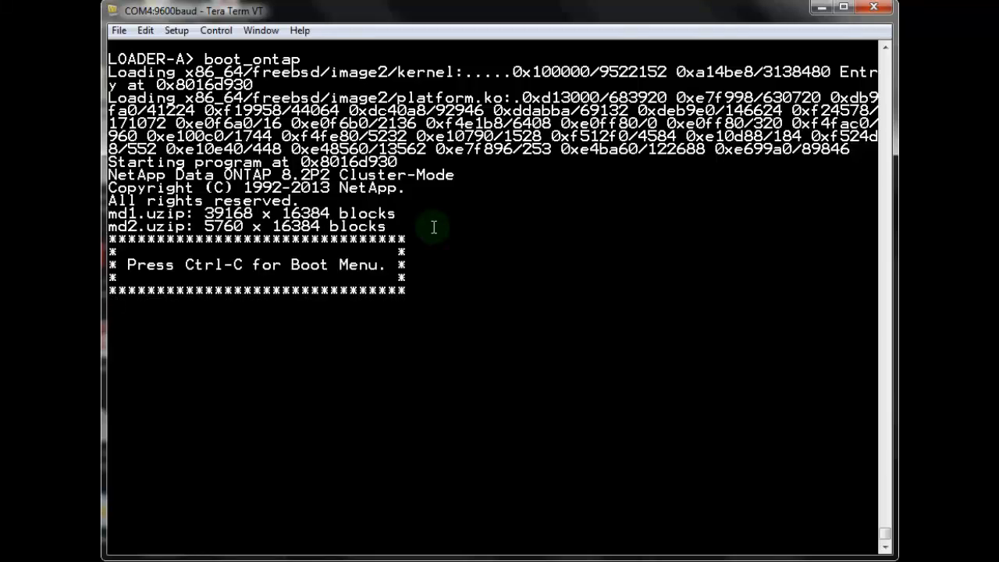
# Step: Interrupt the boot_ontap boot with Ctrl-C to request the Boot Menu
pyautogui.press('ctrl+c')
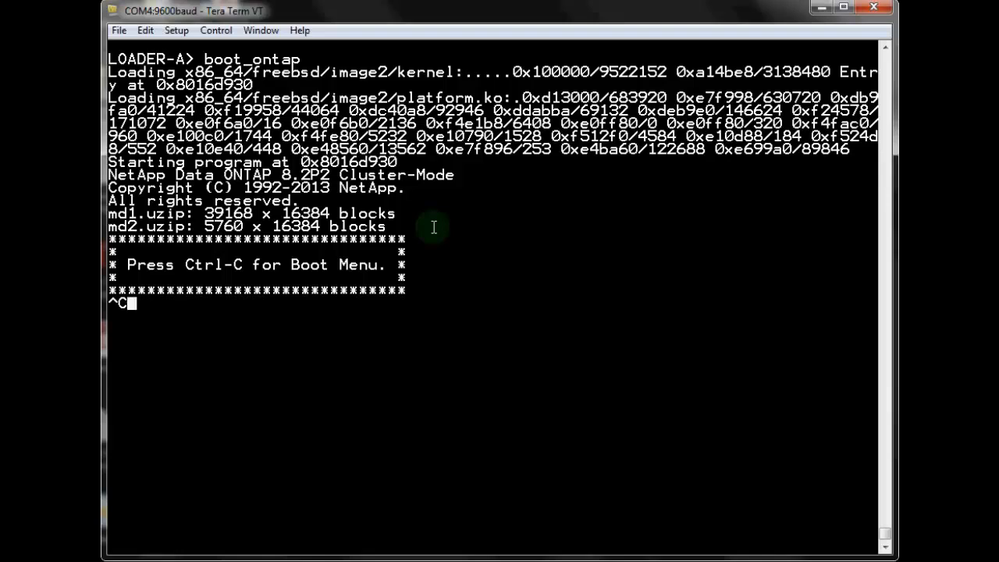
pyautogui.moveTo(446, 295)
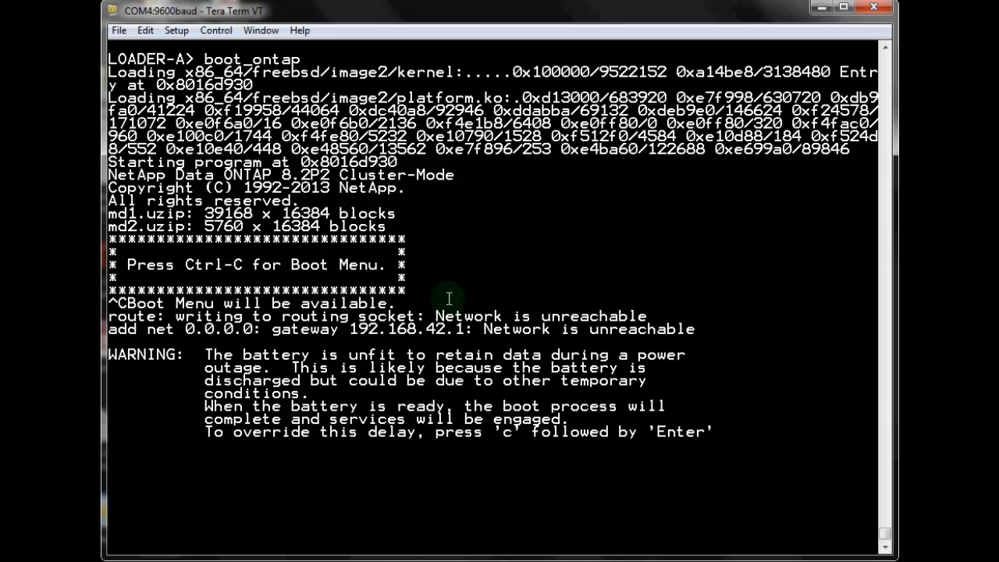
# Step: Answer c to skip the battery charging delay, then y to continue
pyautogui.write('c')
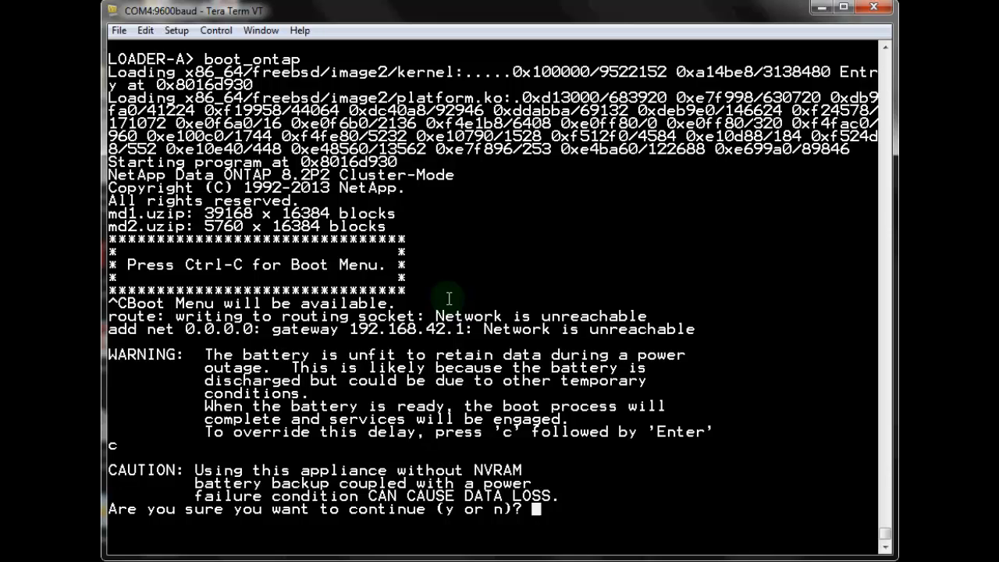
pyautogui.write('y')
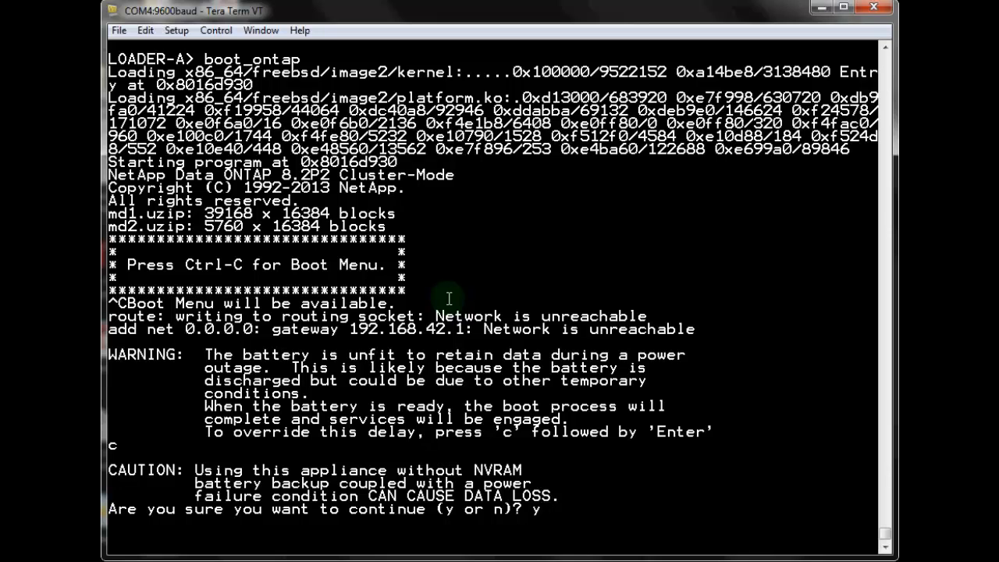
pyautogui.press('enter')
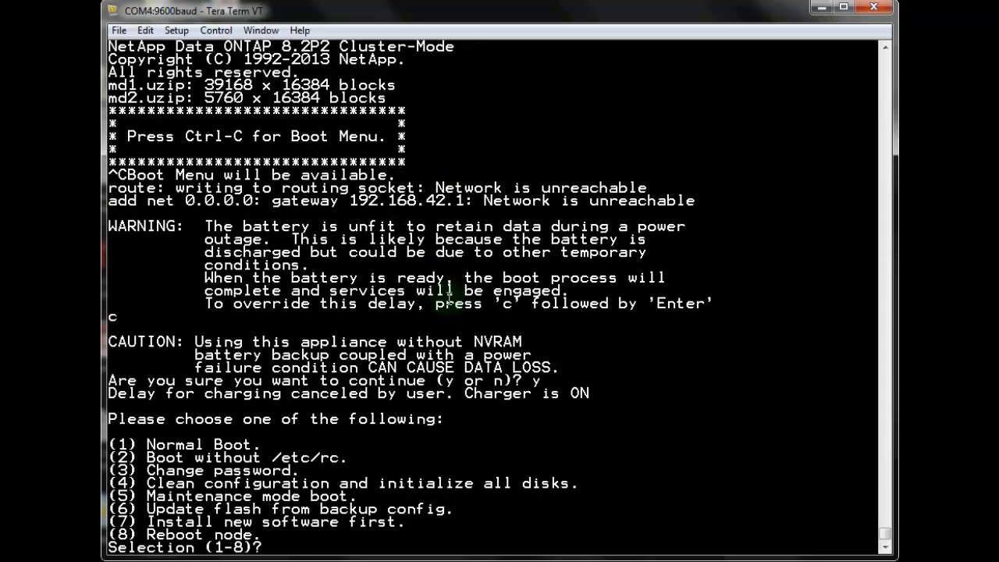
# Step: Choose boot menu option 5, then scroll through maintenance-mode commands and HA warning
pyautogui.write('5')
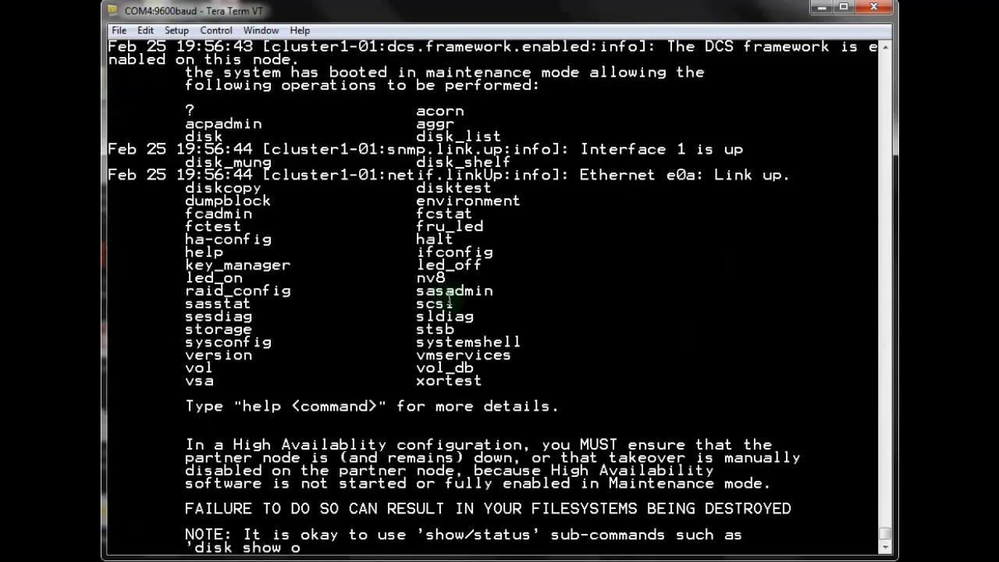
pyautogui.scroll(-3)
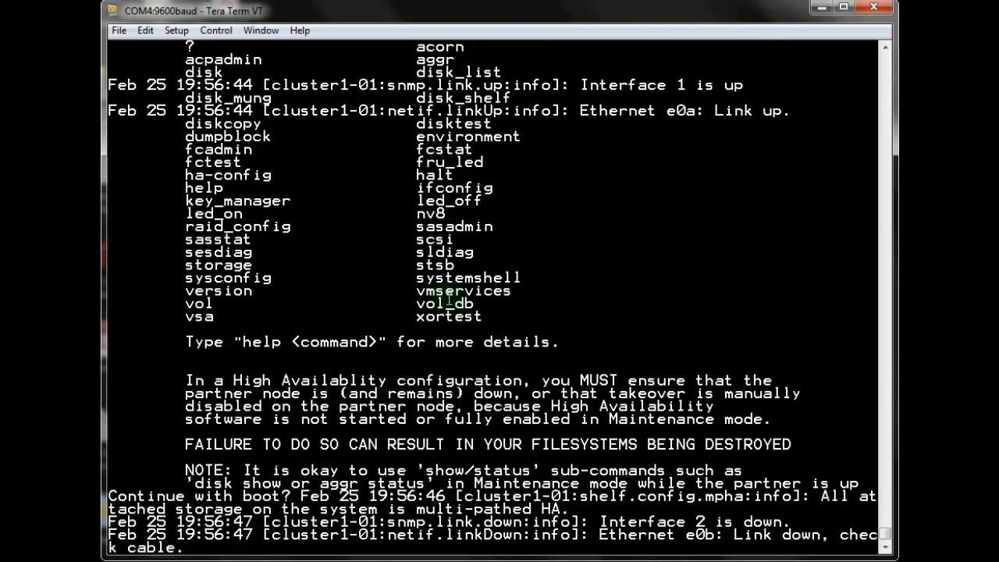
pyautogui.scroll(-3)
pyautogui.write('sysconfig -v')
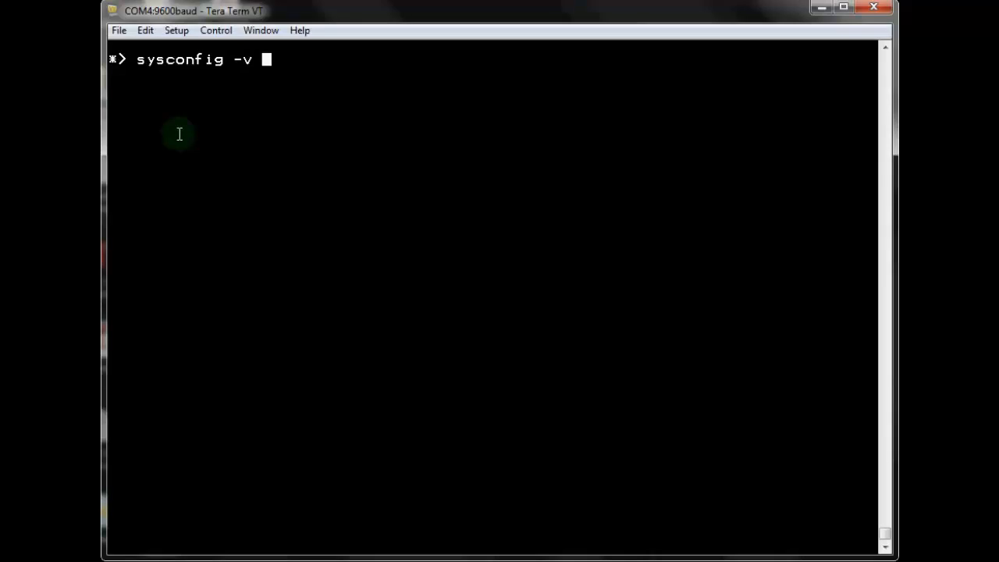
# Step: Run sysconfig -v 1 to list the slot 1 Dual 10G card, then edit the command for slot 2
pyautogui.write('1')
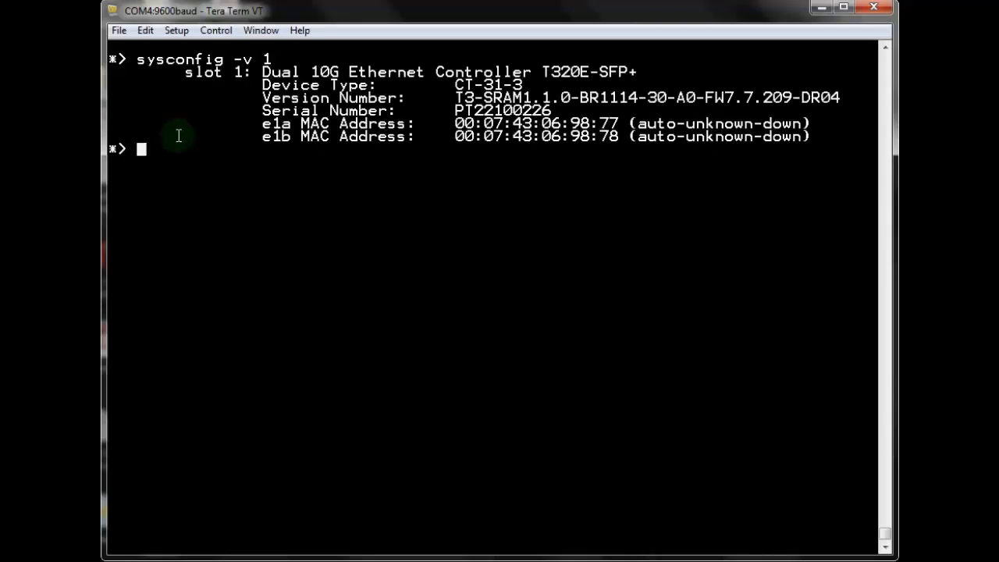
pyautogui.write('sysconfig -v 1')
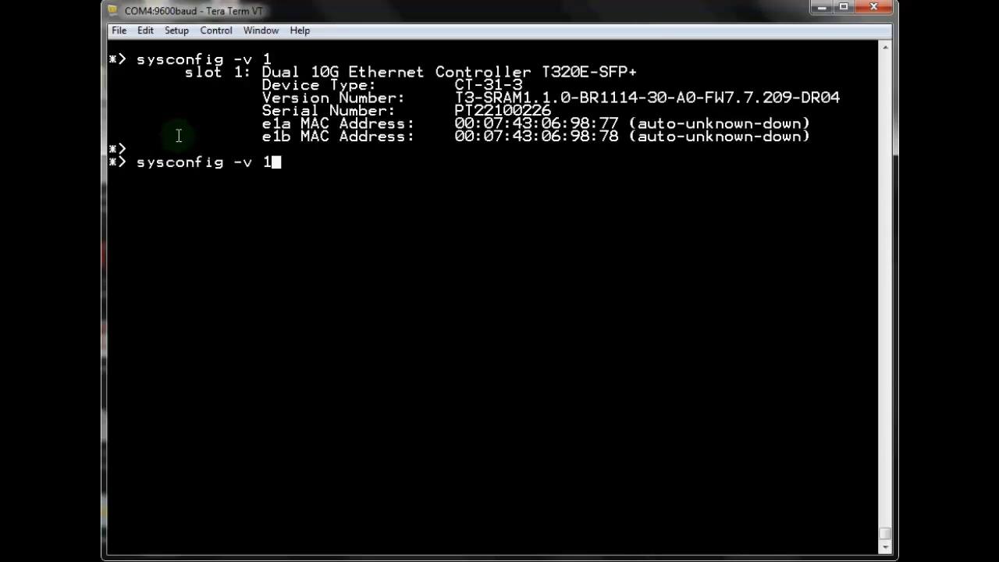
pyautogui.write('2')
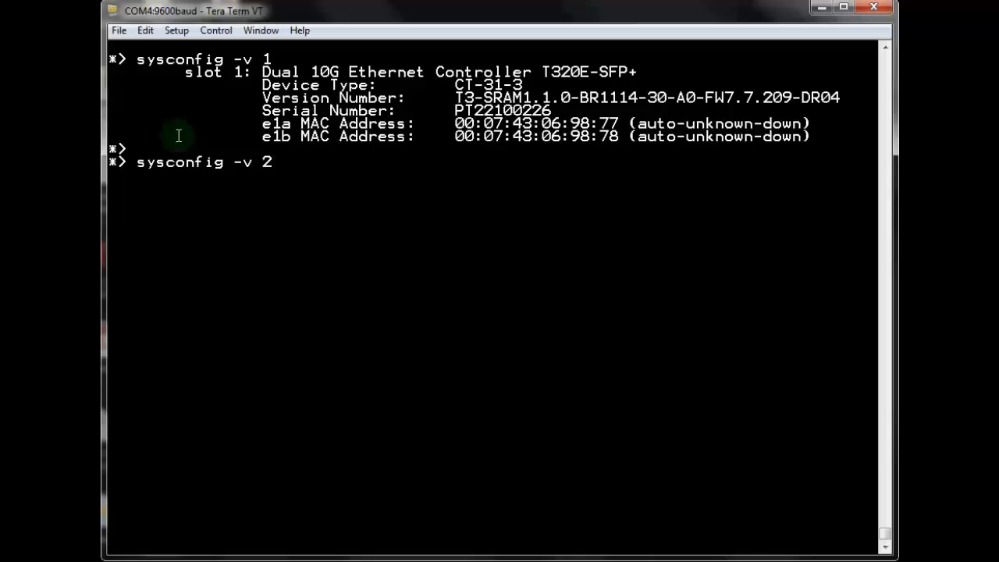